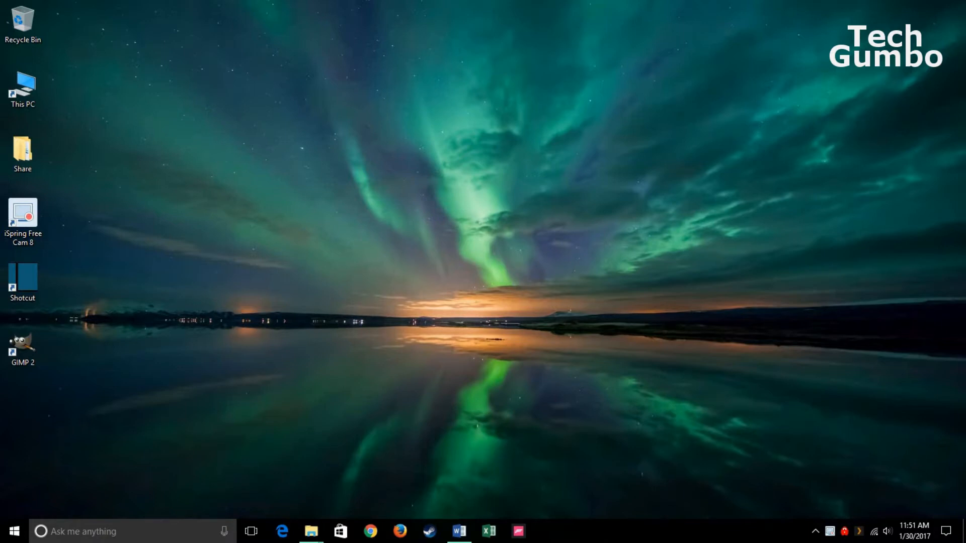
Reach the Themes page via the desktop's Personalize option.
{"action": "right_click", "coordinate": [517, 271]}
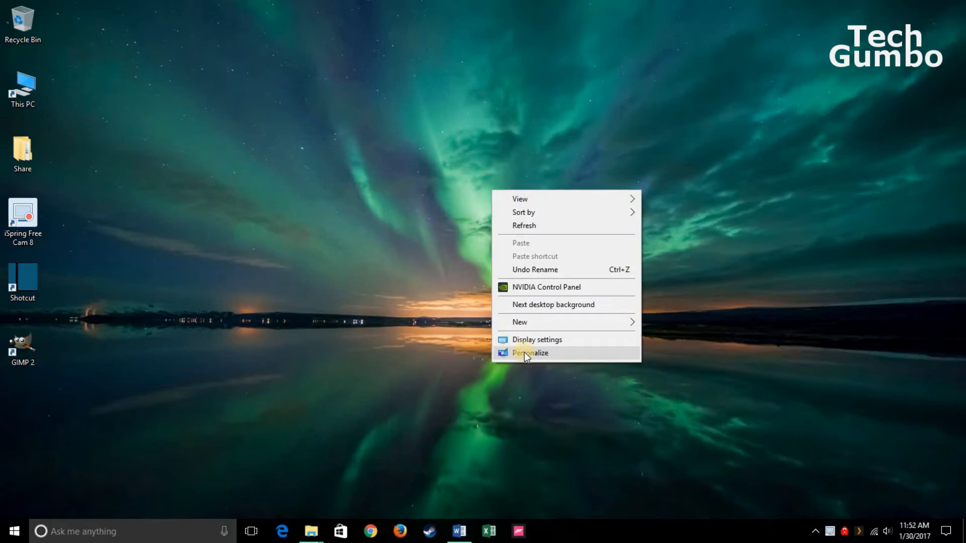
{"action": "left_click", "coordinate": [529, 353]}
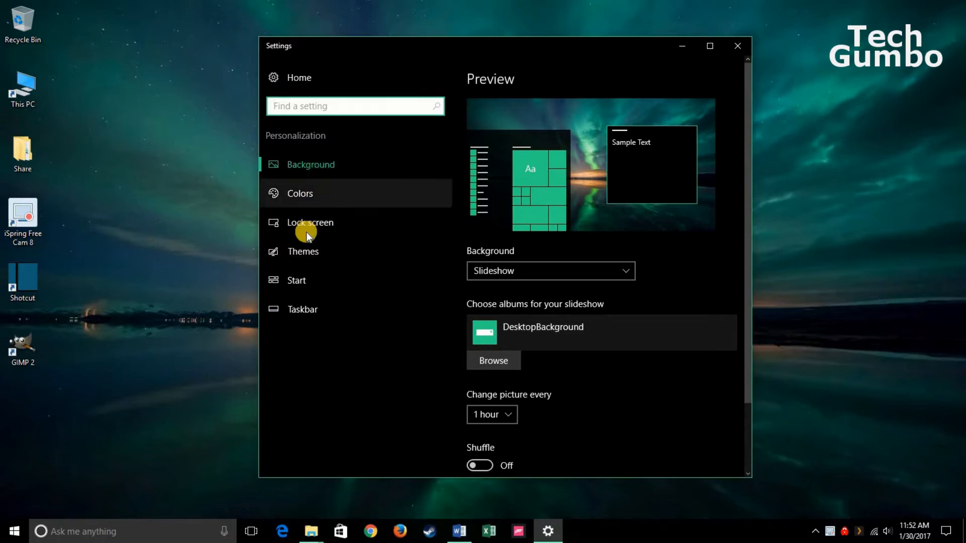
{"action": "left_click", "coordinate": [303, 251]}
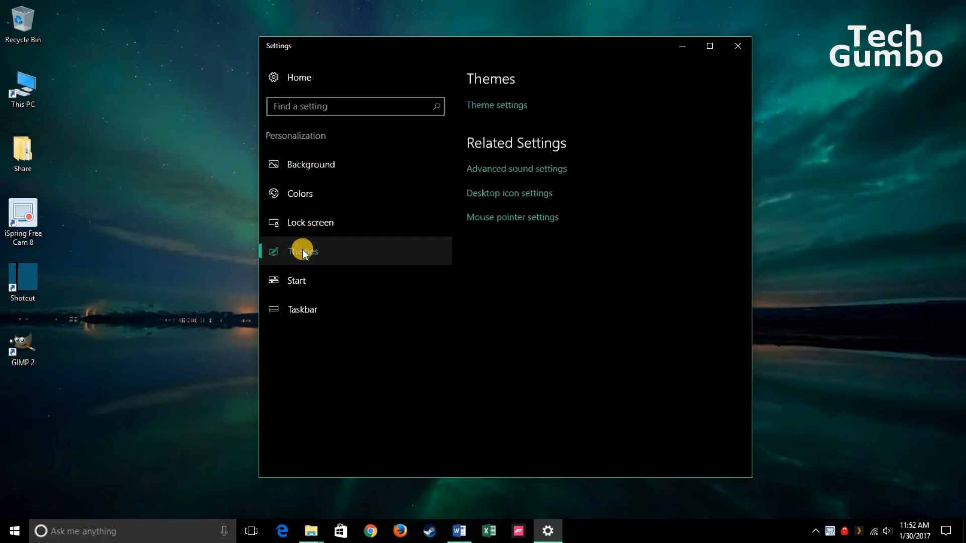
{"action": "mouse_move", "coordinate": [505, 105]}
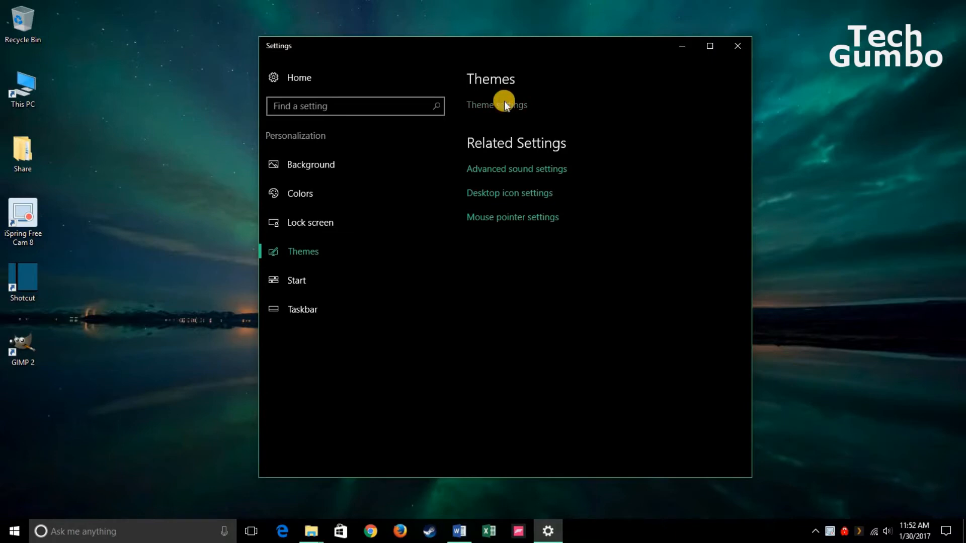
Apply the Panoramic Beaches theme from My Themes in the classic Personalization panel.
{"action": "left_click", "coordinate": [498, 104]}
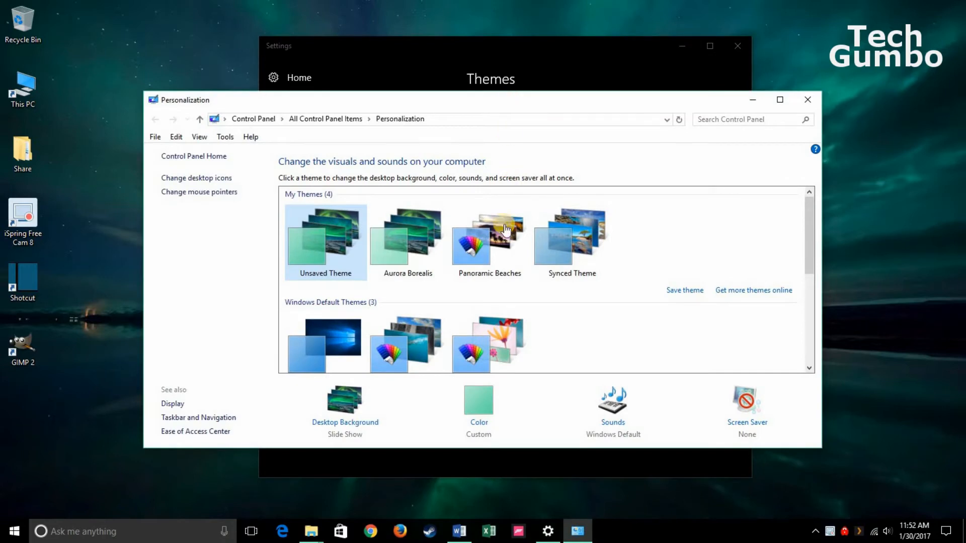
{"action": "mouse_move", "coordinate": [641, 245]}
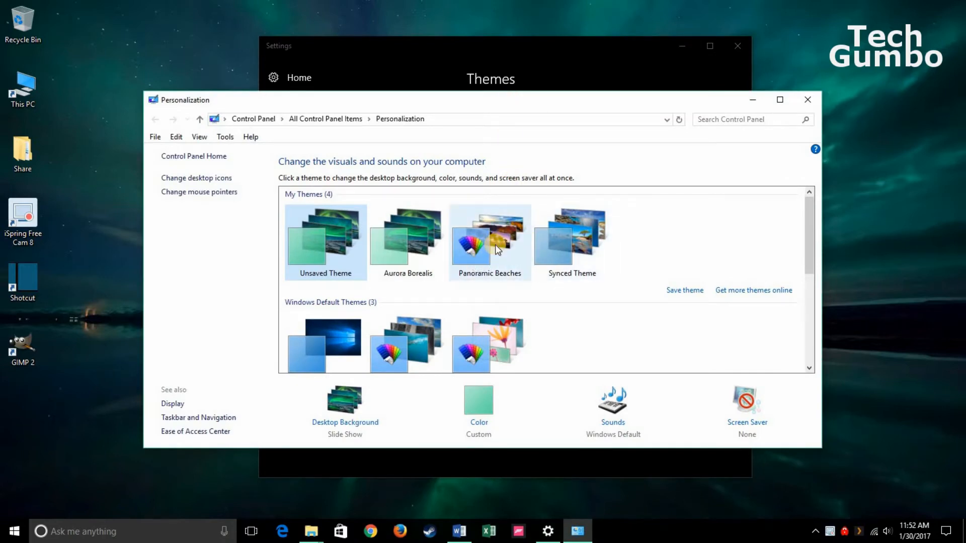
{"action": "left_click", "coordinate": [489, 241]}
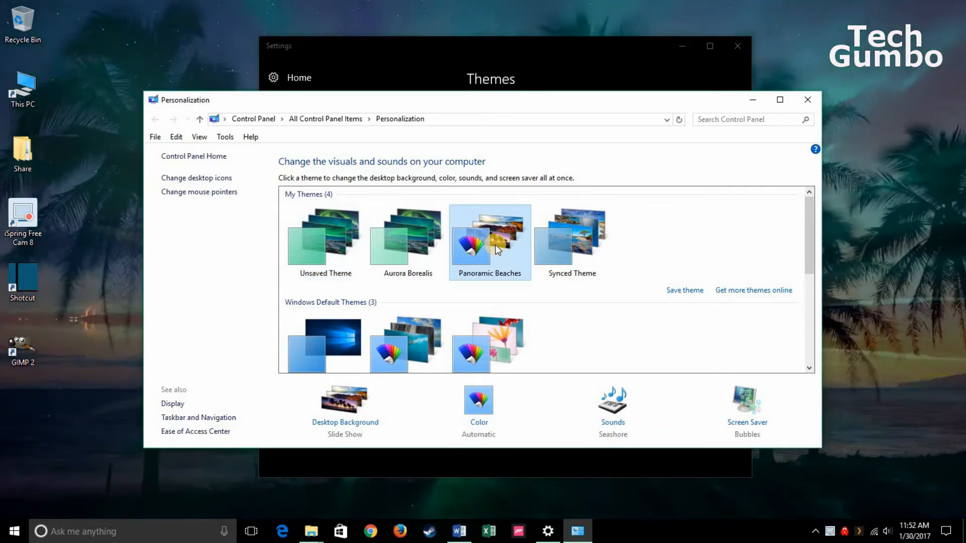
{"action": "left_click", "coordinate": [489, 238]}
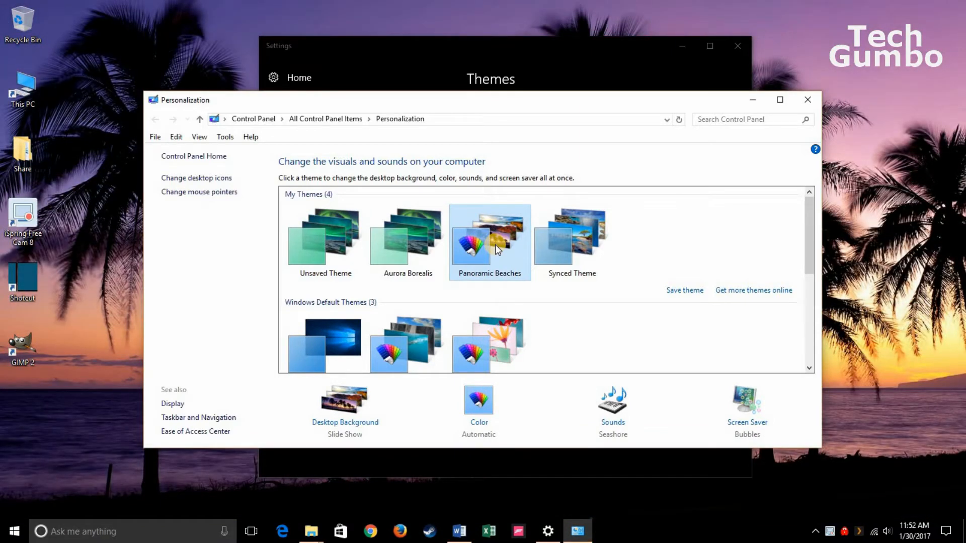
{"action": "mouse_move", "coordinate": [744, 291]}
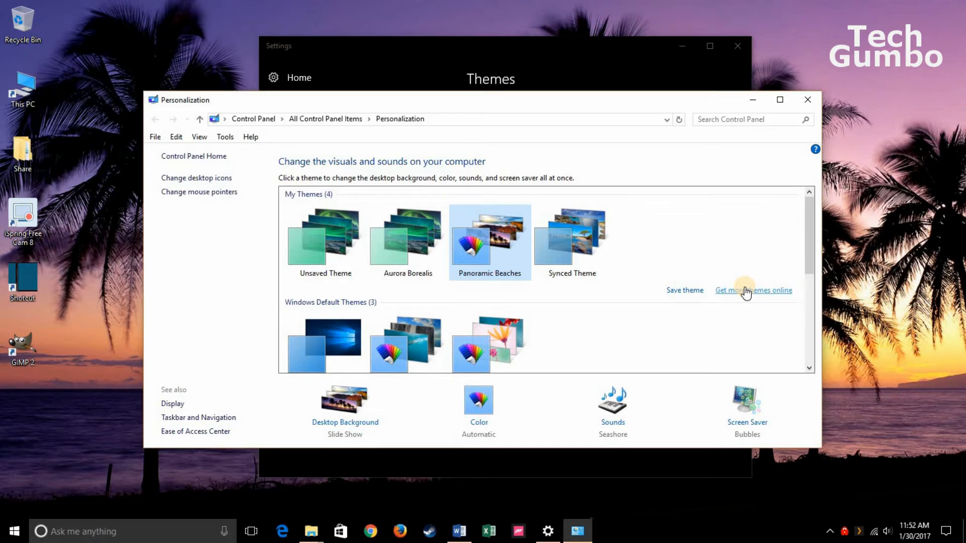
Browse Microsoft's online Desktop Themes page down to the NASA Spacescapes entry.
{"action": "left_click", "coordinate": [753, 289]}
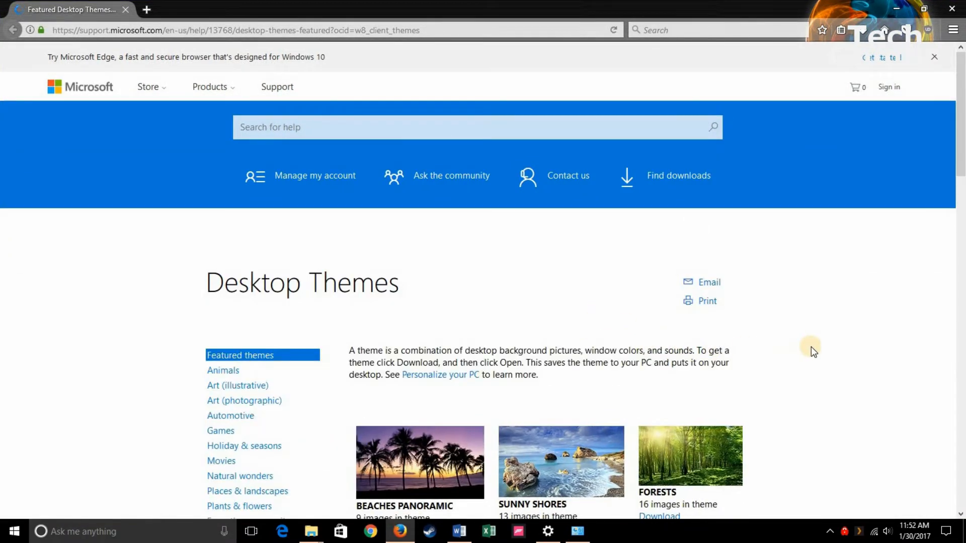
{"action": "scroll", "scroll_direction": "down", "scroll_amount": 3}
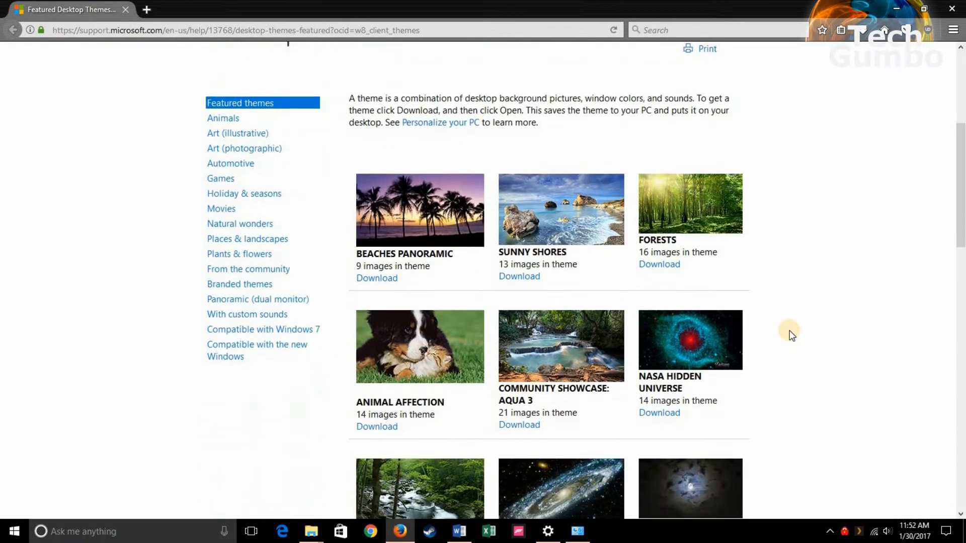
{"action": "scroll", "scroll_direction": "down", "scroll_amount": 3}
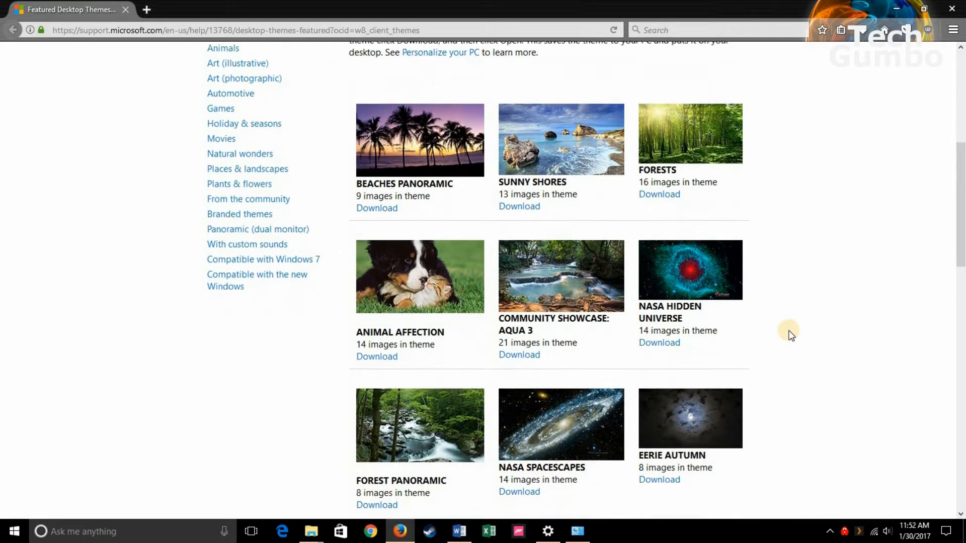
{"action": "scroll", "scroll_direction": "down", "scroll_amount": 3}
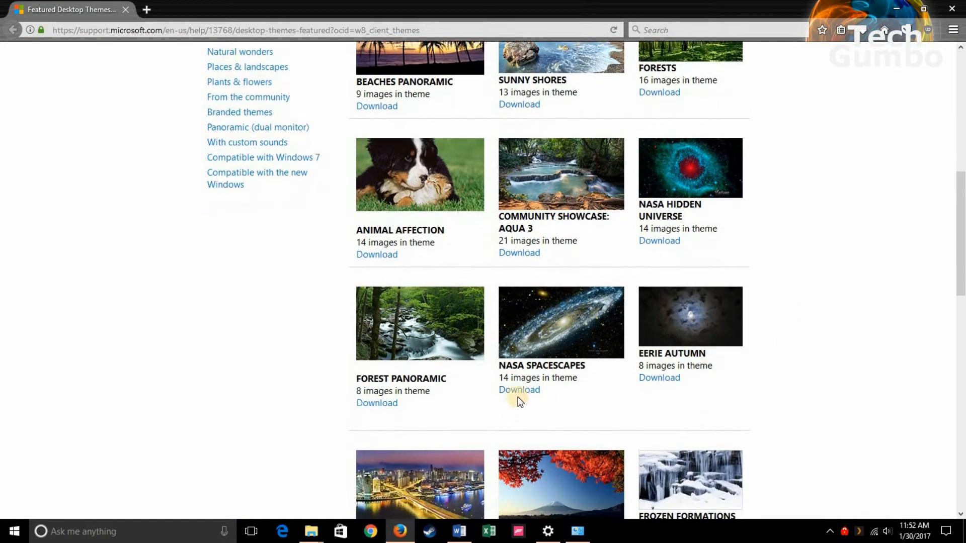
{"action": "mouse_move", "coordinate": [518, 391]}
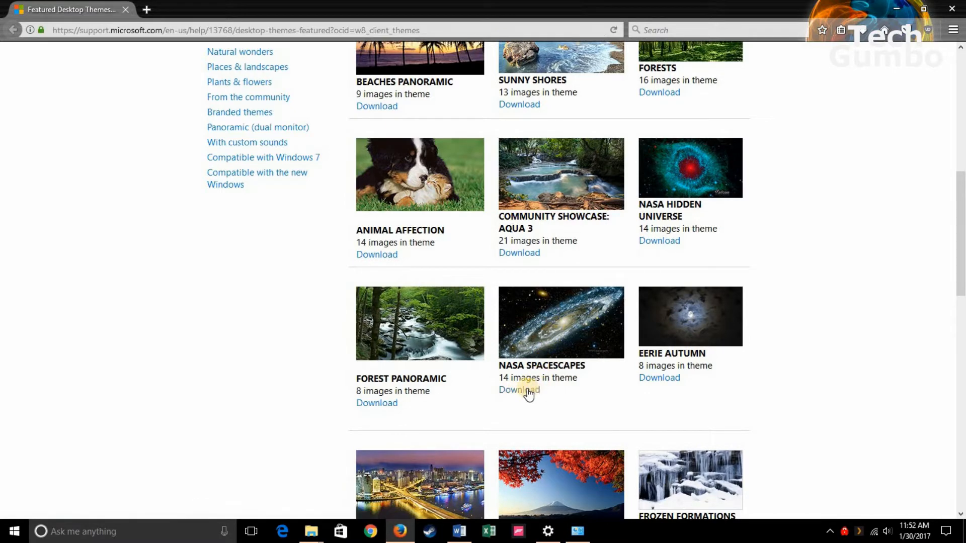
Download NASA Spacescapes and open it with Personalization CPL to install the theme.
{"action": "left_click", "coordinate": [519, 389]}
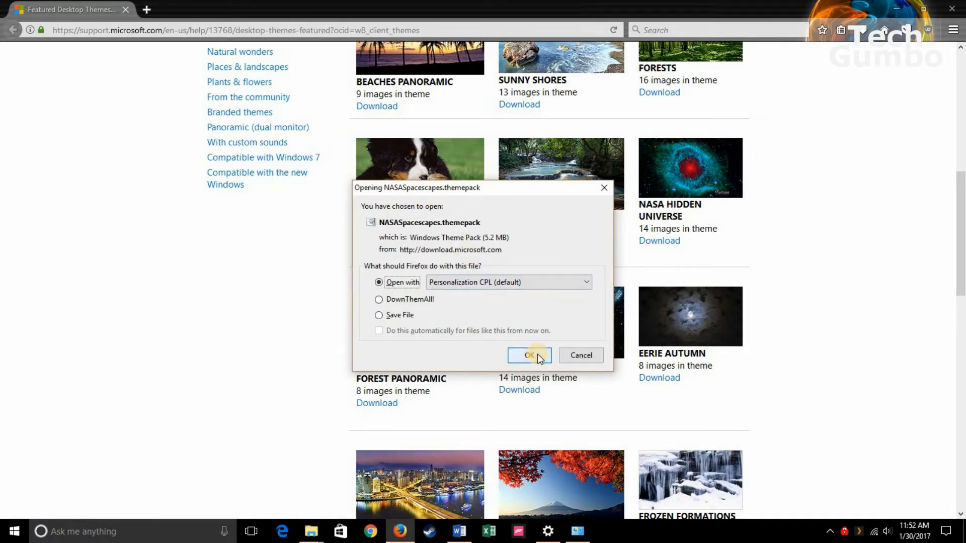
{"action": "mouse_move", "coordinate": [463, 287]}
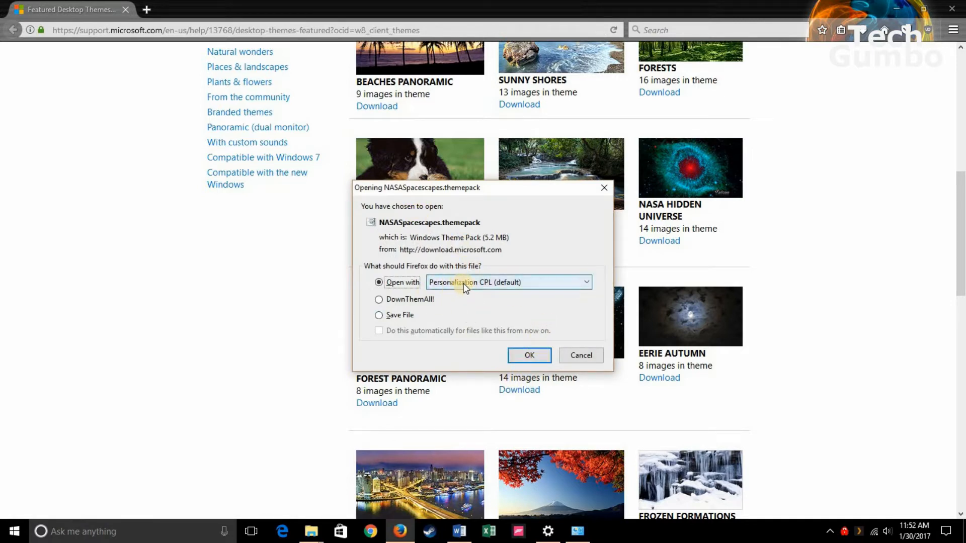
{"action": "left_click", "coordinate": [584, 282]}
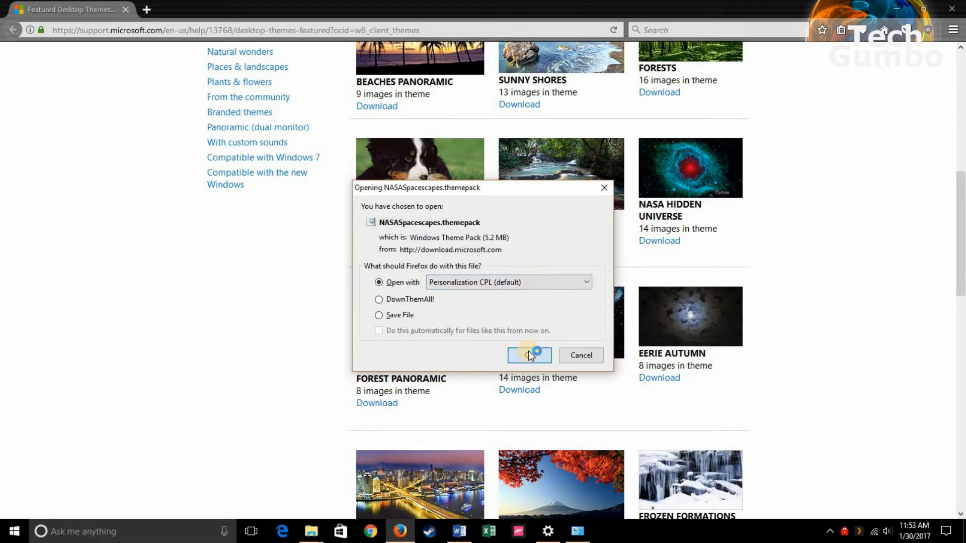
{"action": "left_click", "coordinate": [528, 355]}
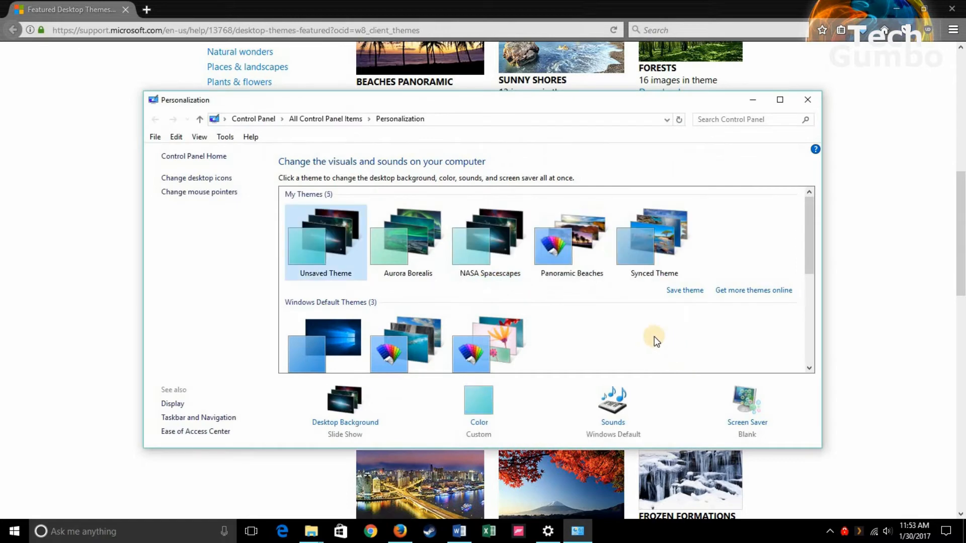
{"action": "mouse_move", "coordinate": [903, 15]}
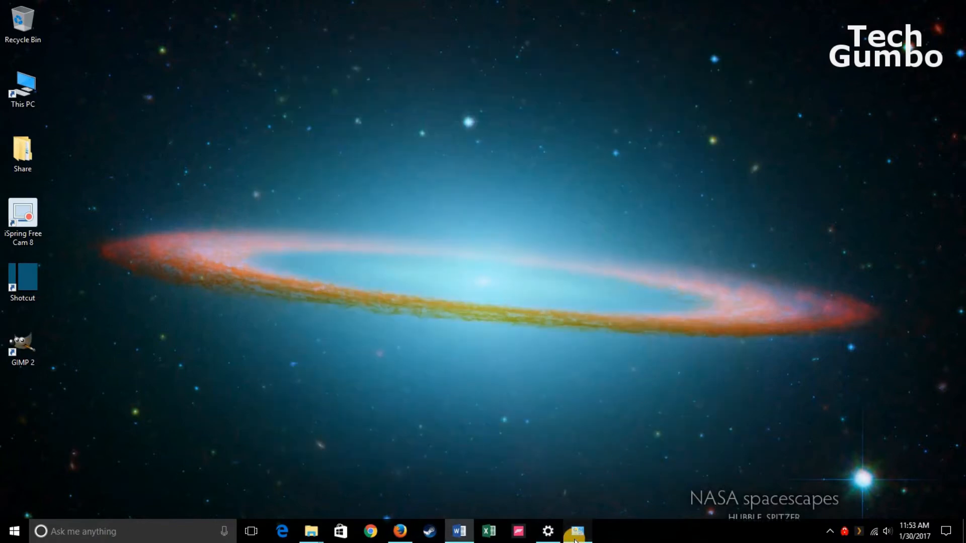
Set the Background slideshow to change picture every 1 hour instead of 30 minutes.
{"action": "left_click", "coordinate": [548, 531]}
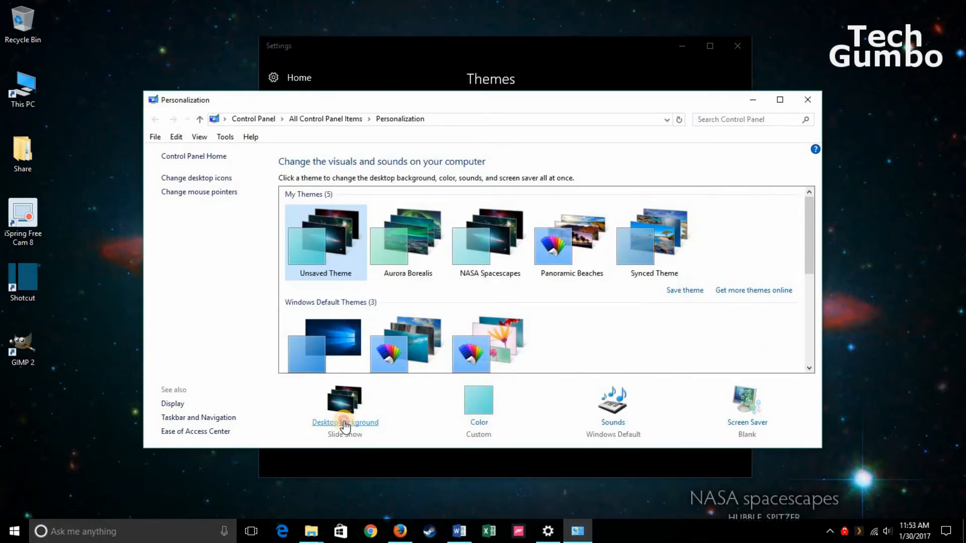
{"action": "left_click", "coordinate": [345, 423]}
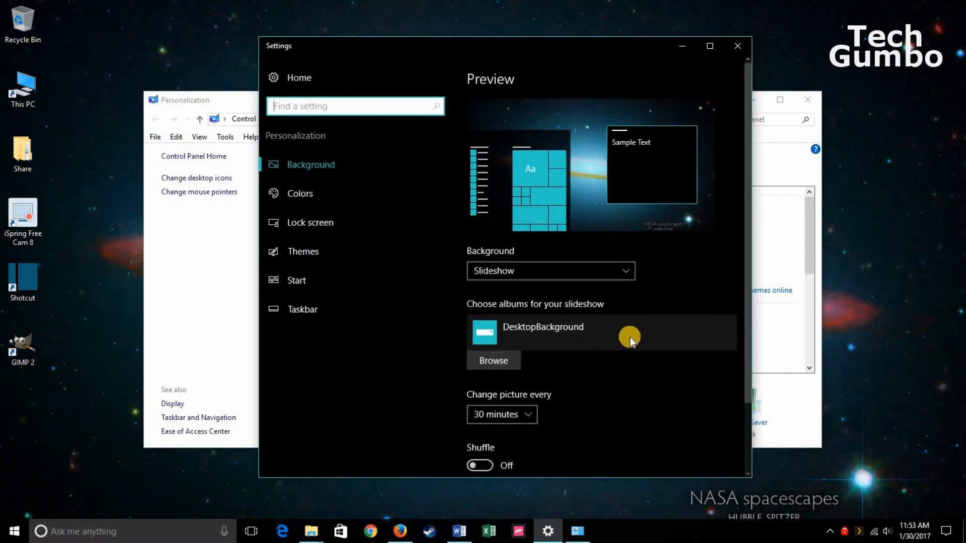
{"action": "scroll", "scroll_direction": "down", "scroll_amount": 3}
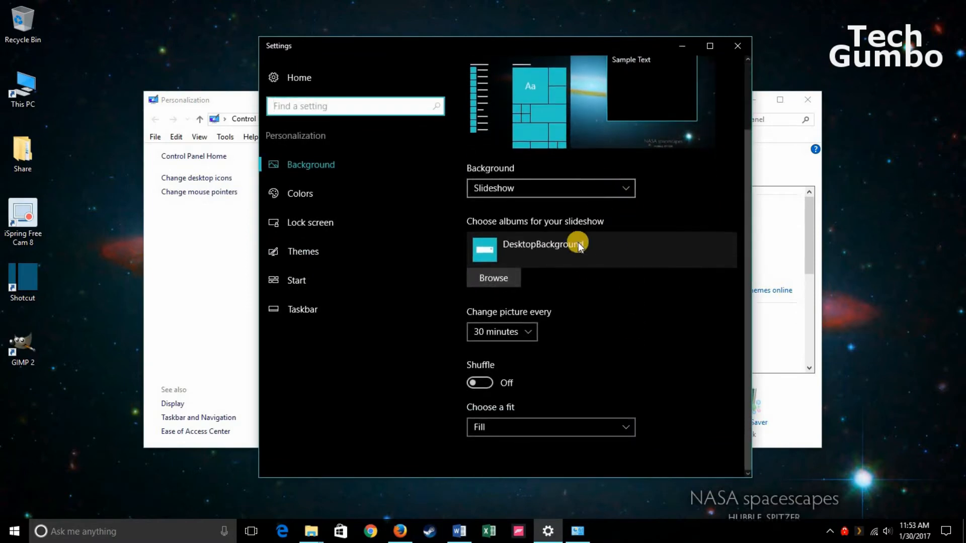
{"action": "mouse_move", "coordinate": [519, 347]}
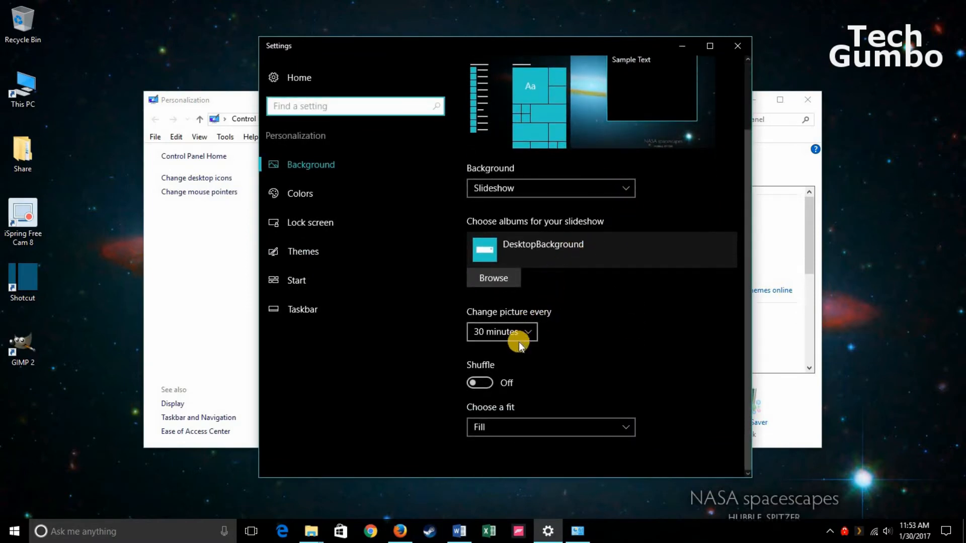
{"action": "left_click", "coordinate": [501, 331]}
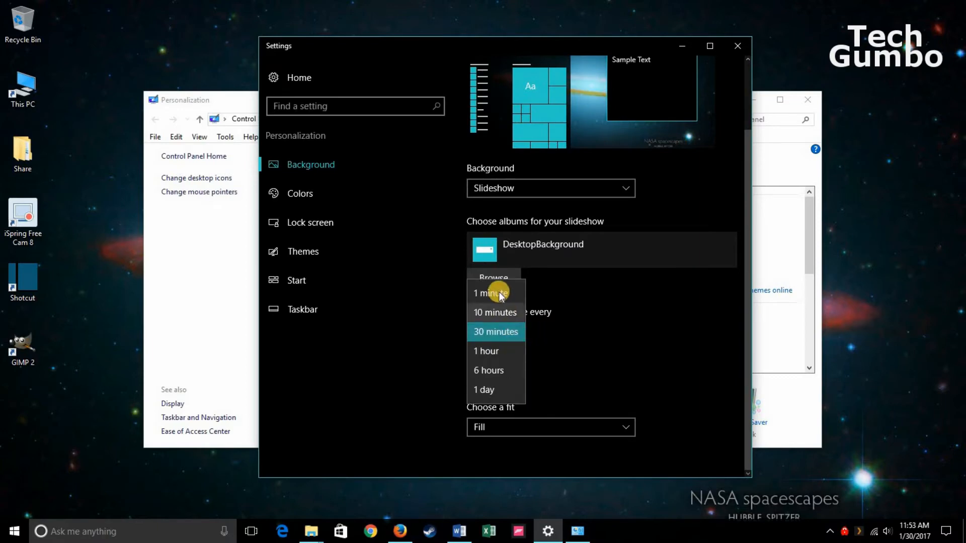
{"action": "mouse_move", "coordinate": [489, 351]}
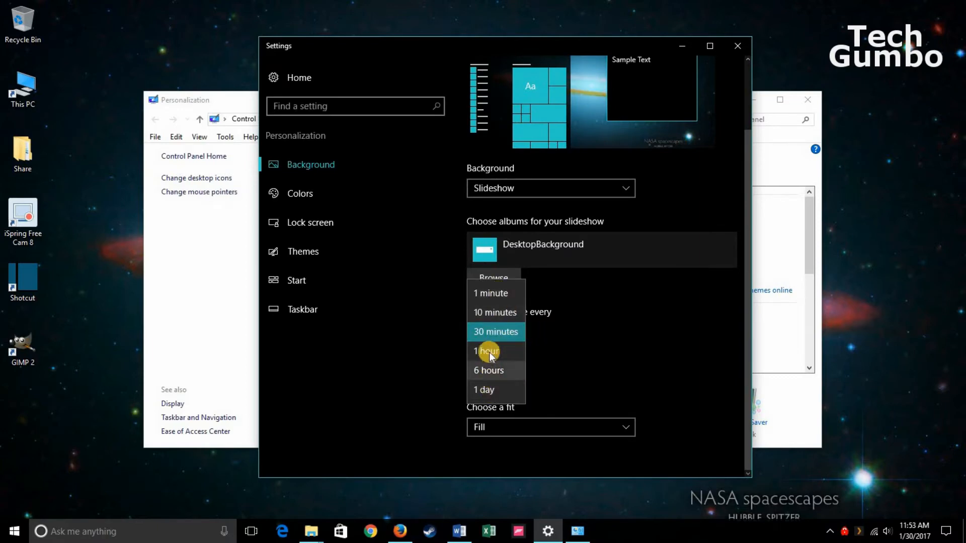
{"action": "left_click", "coordinate": [487, 351]}
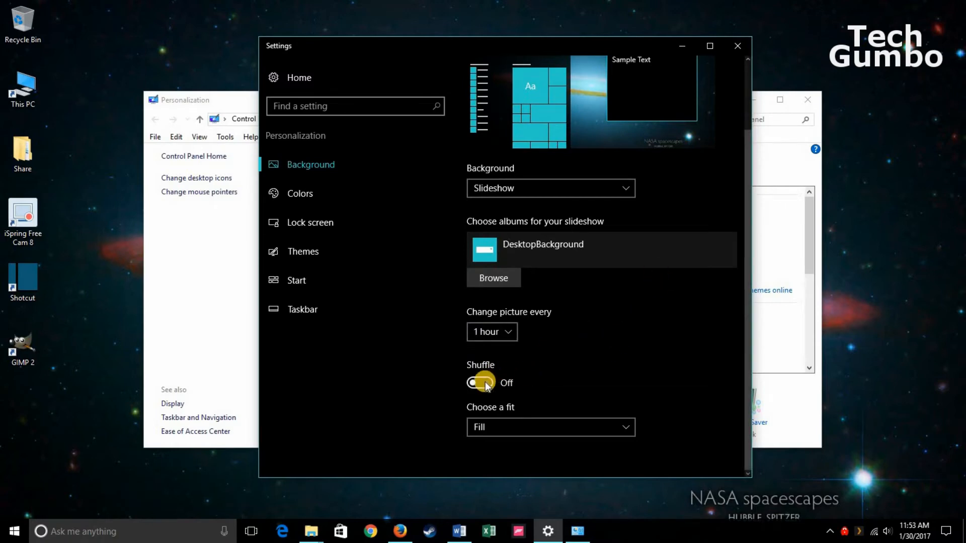
{"action": "mouse_move", "coordinate": [731, 58]}
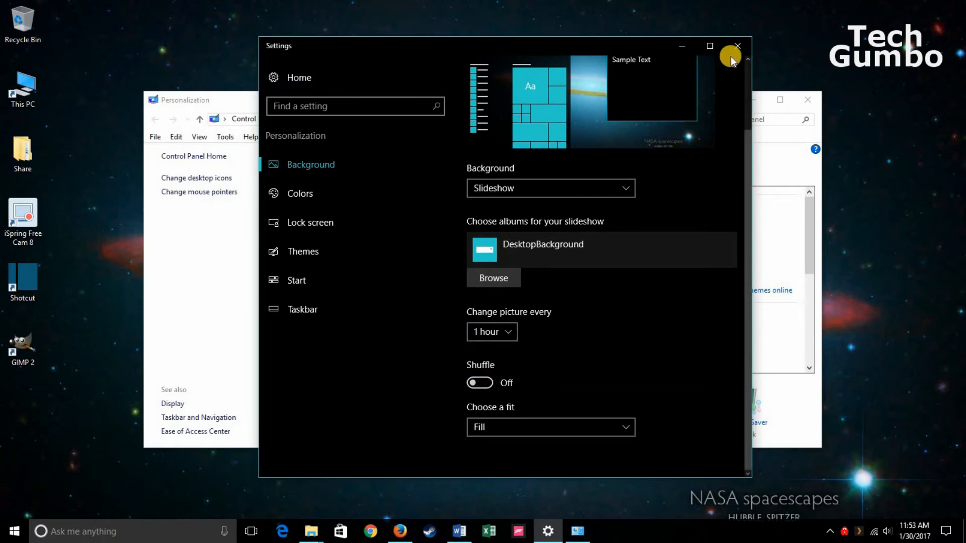
On the Colors page, try a red accent colour, then restore the original teal.
{"action": "left_click", "coordinate": [737, 45]}
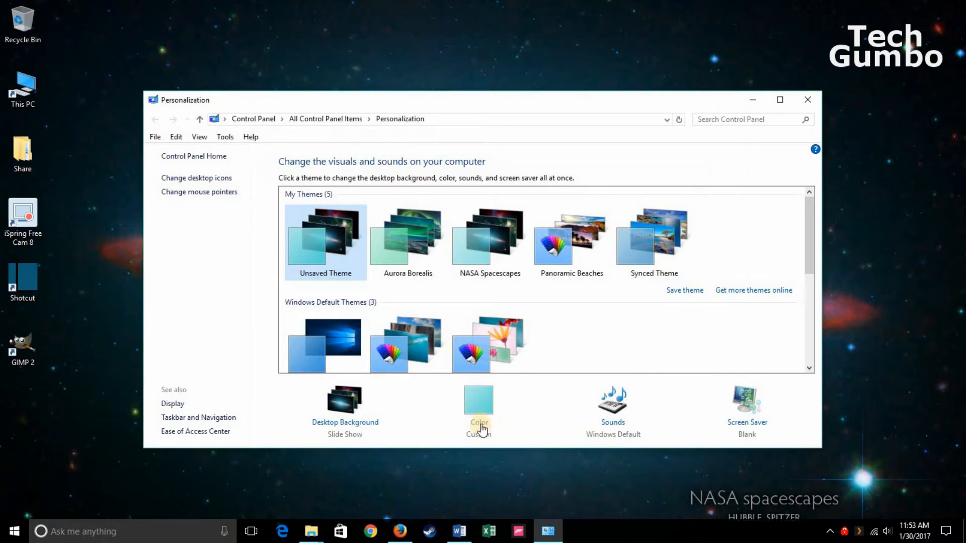
{"action": "left_click", "coordinate": [478, 404]}
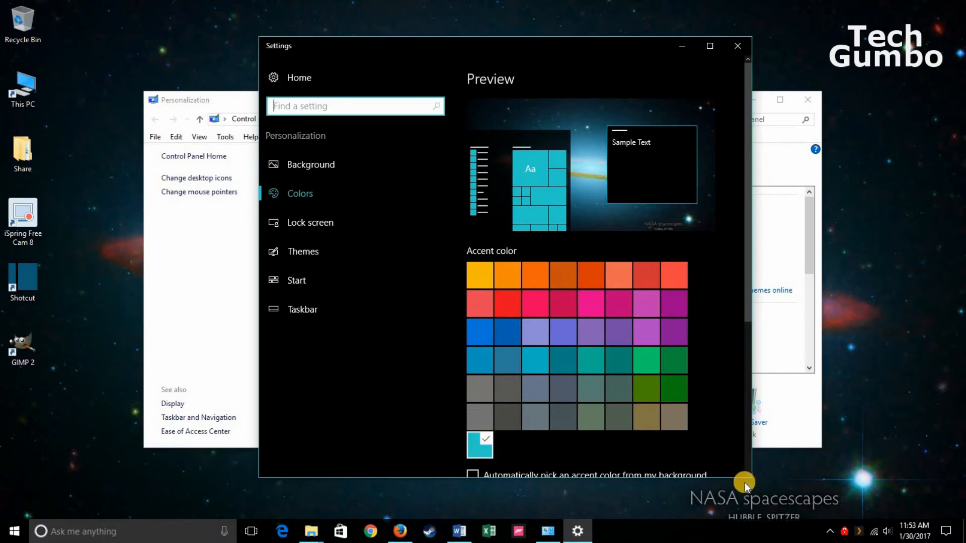
{"action": "mouse_move", "coordinate": [467, 356]}
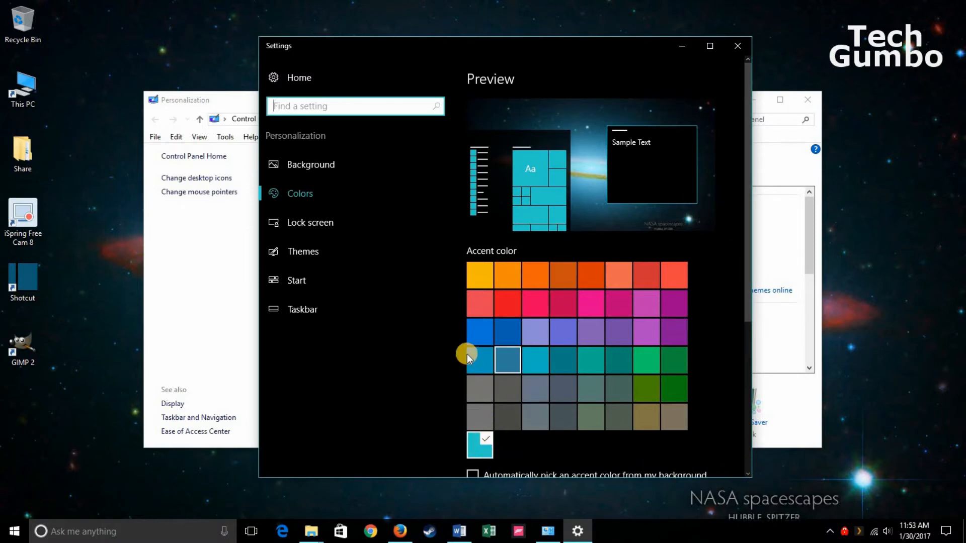
{"action": "left_click", "coordinate": [479, 303]}
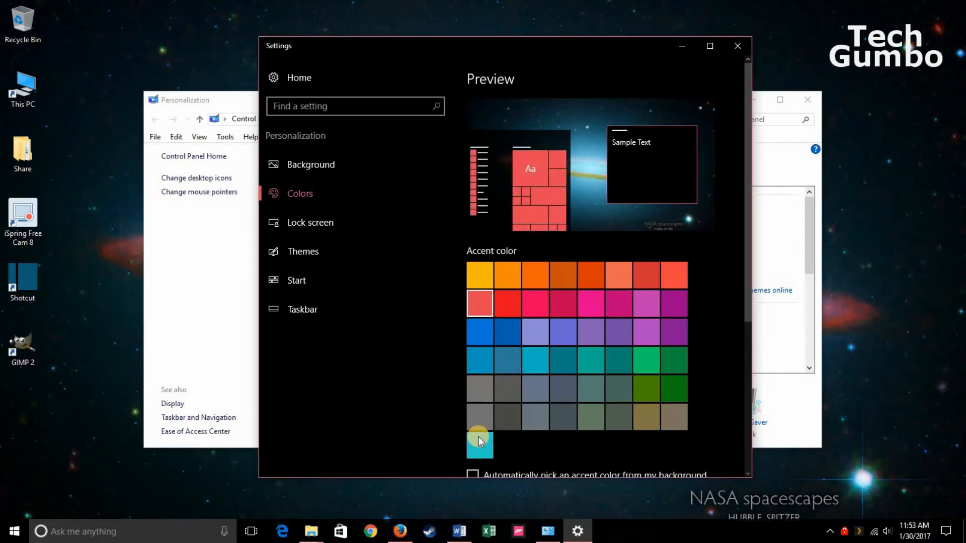
{"action": "left_click", "coordinate": [479, 444]}
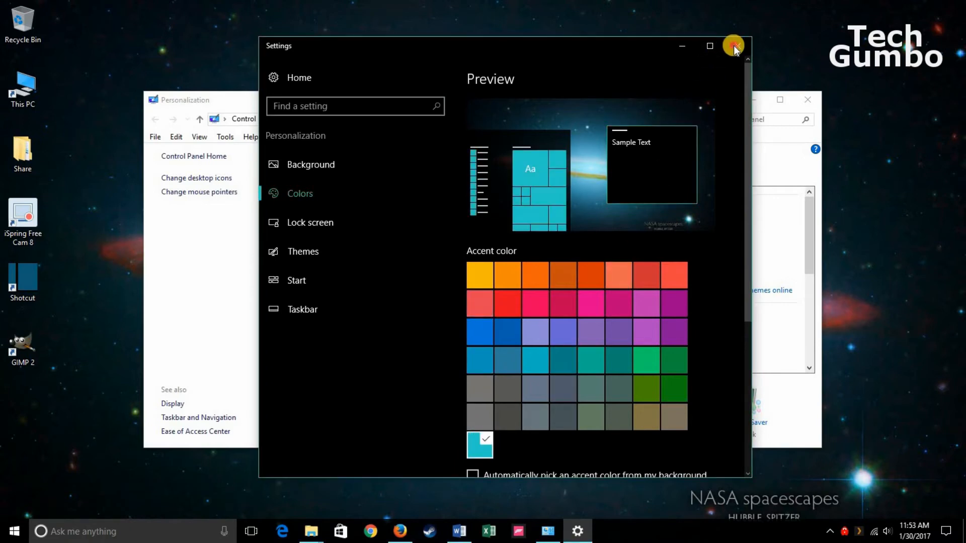
Check the sound scheme, then set the screen saver from Blank to (None).
{"action": "left_click", "coordinate": [733, 46]}
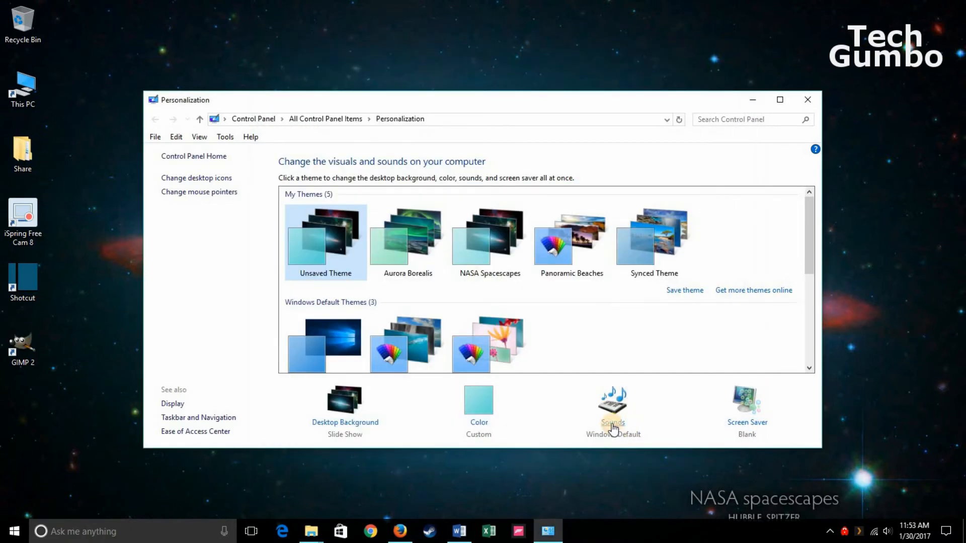
{"action": "left_click", "coordinate": [613, 401]}
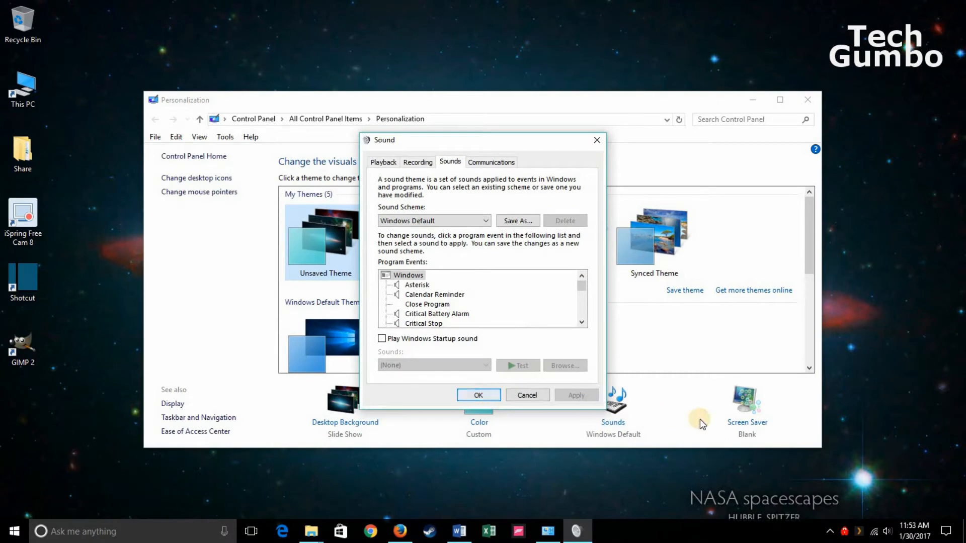
{"action": "left_click", "coordinate": [747, 400]}
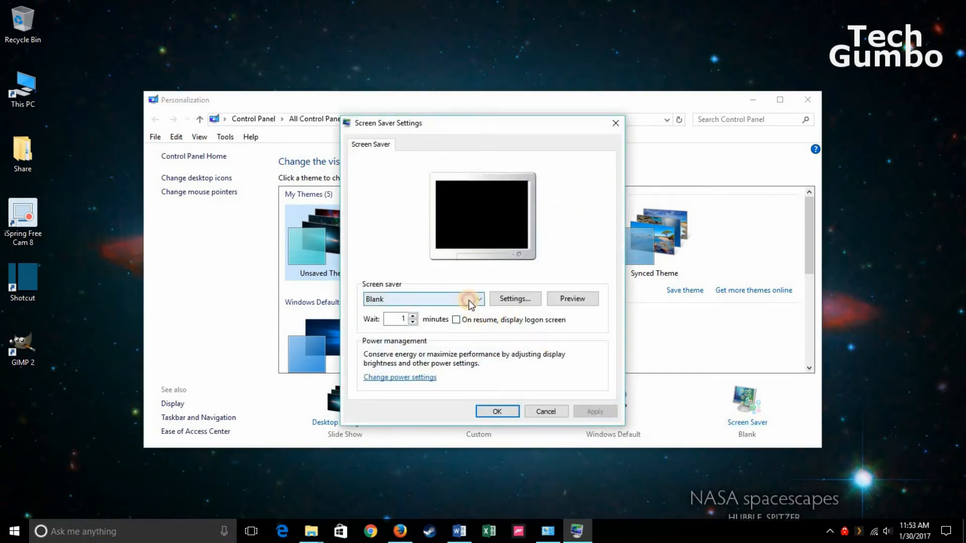
{"action": "left_click", "coordinate": [479, 299]}
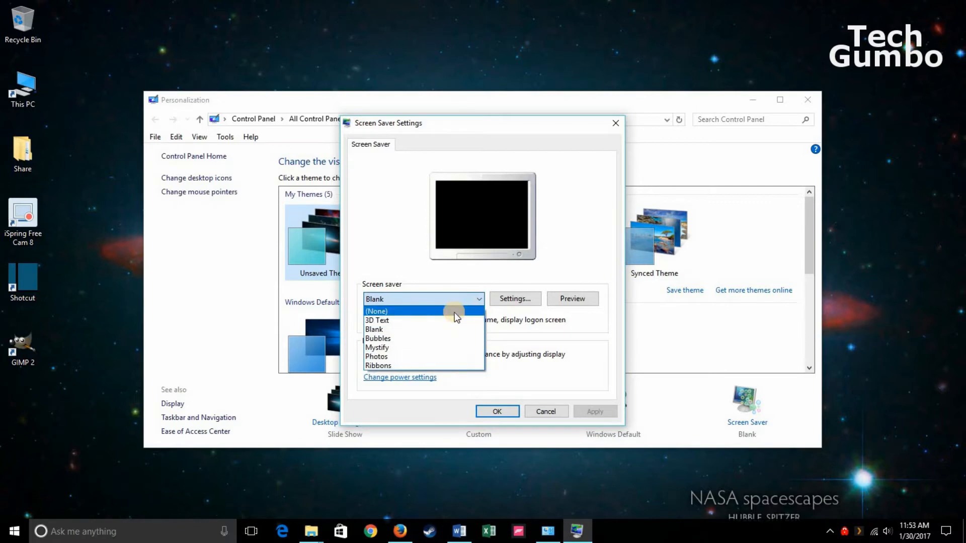
{"action": "left_click", "coordinate": [376, 311]}
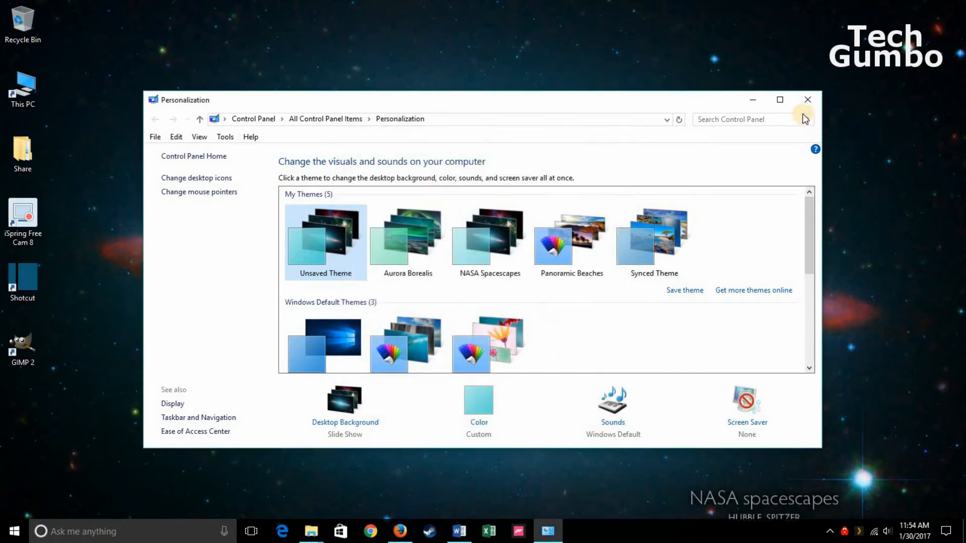
{"action": "mouse_move", "coordinate": [624, 242]}
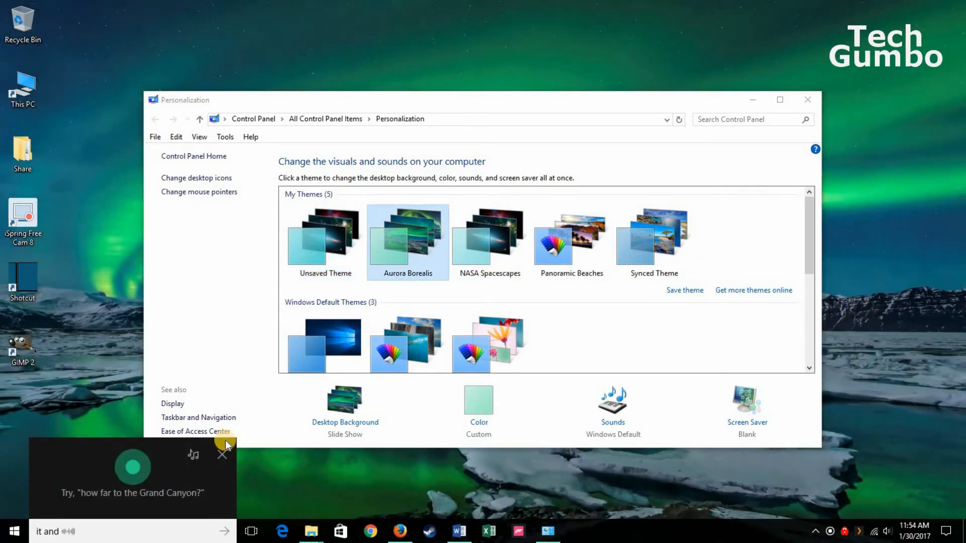
Dismiss the Cortana prompt and close Personalization, leaving the Aurora Borealis desktop.
{"action": "left_click", "coordinate": [221, 453]}
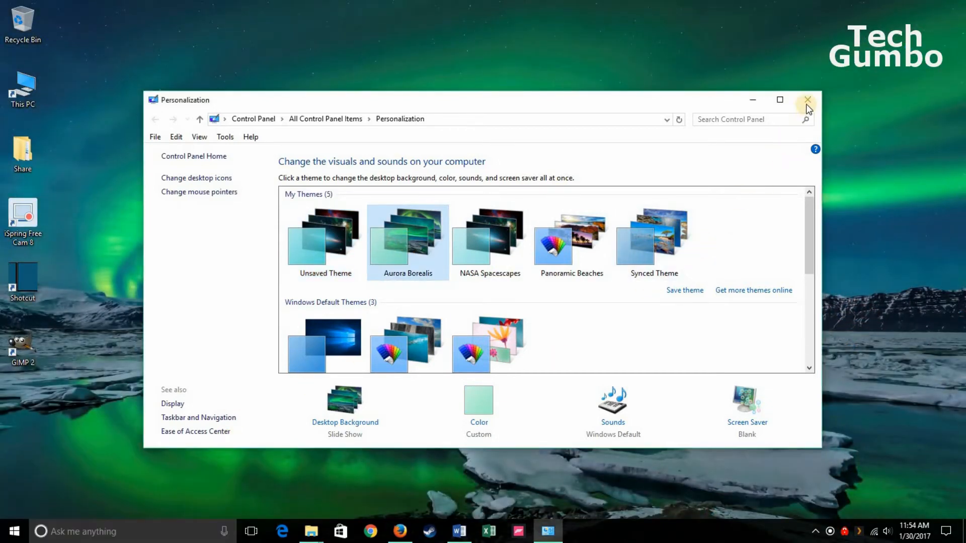
{"action": "left_click", "coordinate": [808, 99]}
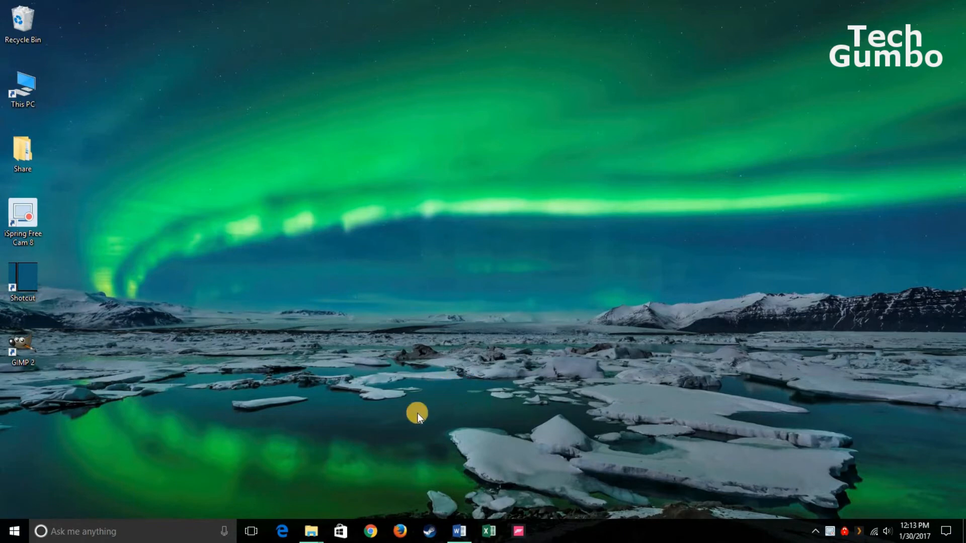
Search Google in Chrome for 'new orleans saints'.
{"action": "left_click", "coordinate": [370, 531]}
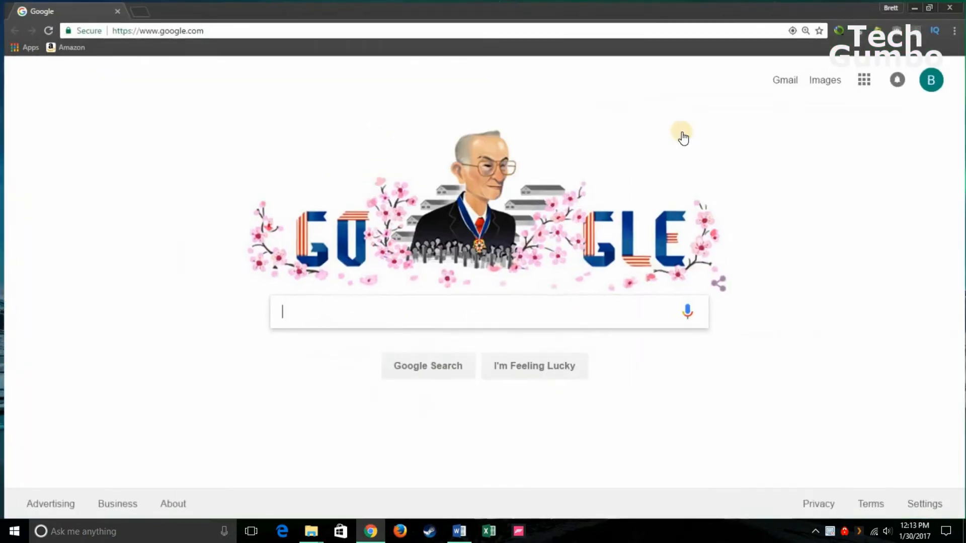
{"action": "left_click", "coordinate": [157, 28]}
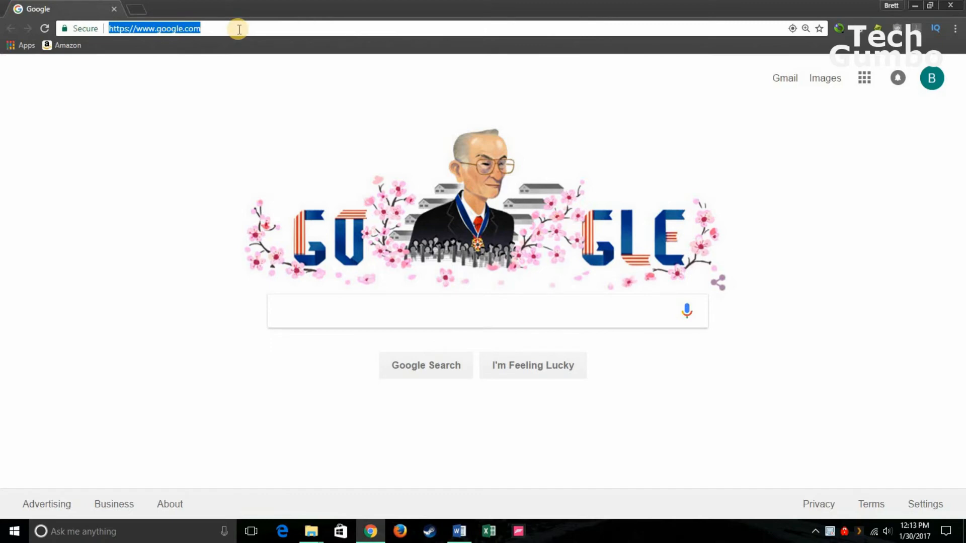
{"action": "type", "text": "new orleans saints"}
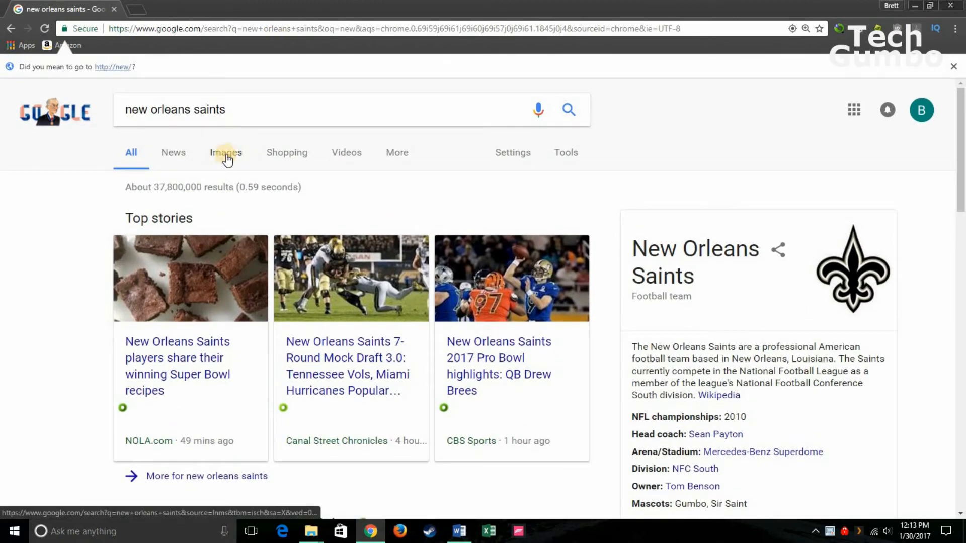
Filter the image results to exactly 1920 wide by 1080 high via Tools > Size.
{"action": "left_click", "coordinate": [225, 152]}
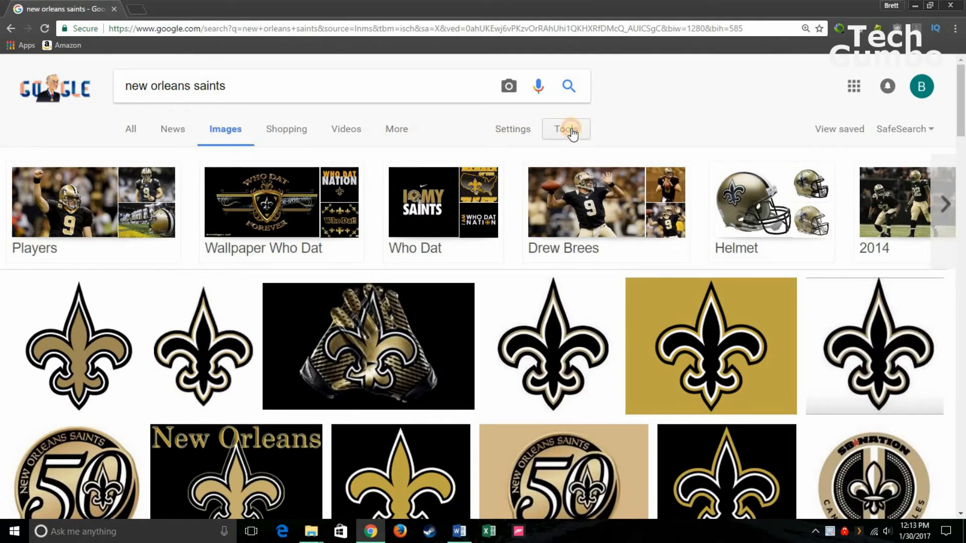
{"action": "left_click", "coordinate": [565, 129]}
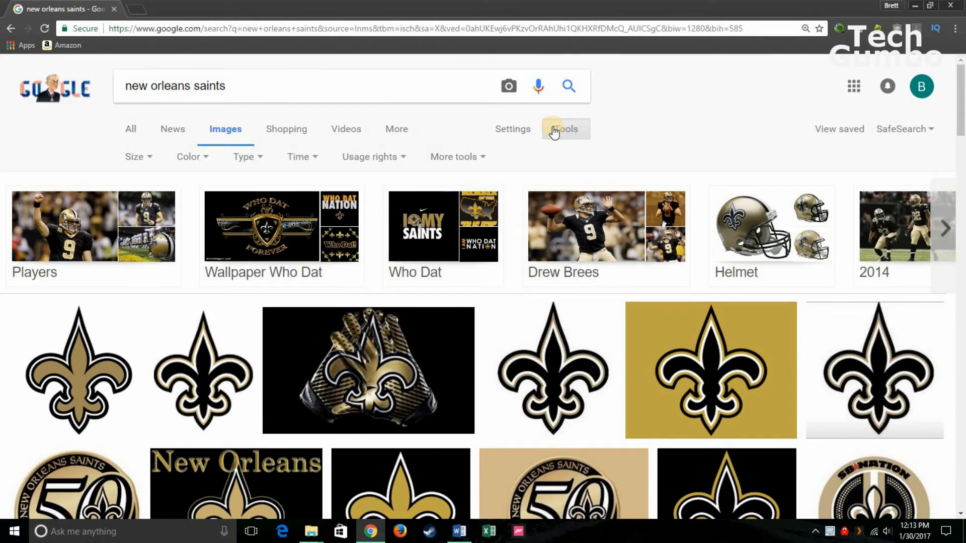
{"action": "mouse_move", "coordinate": [65, 150]}
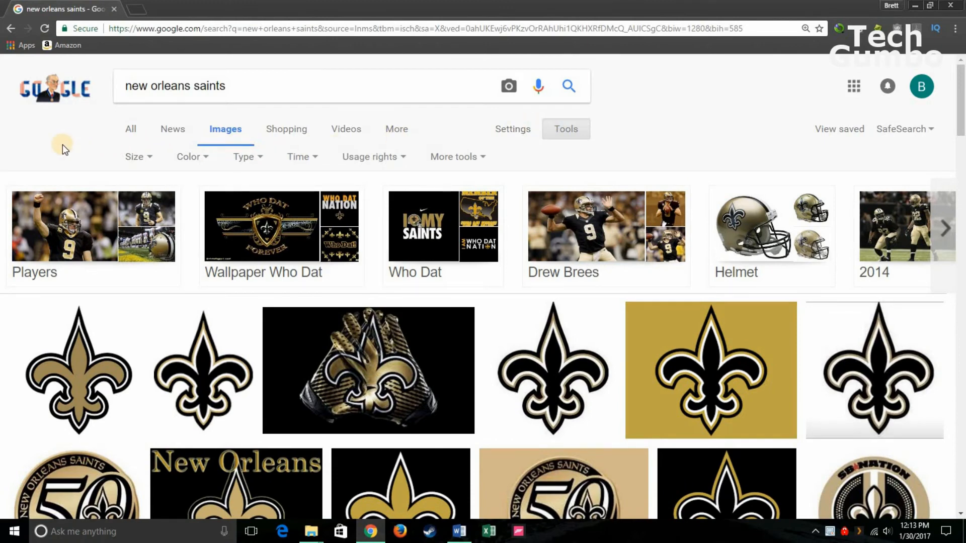
{"action": "mouse_move", "coordinate": [118, 159]}
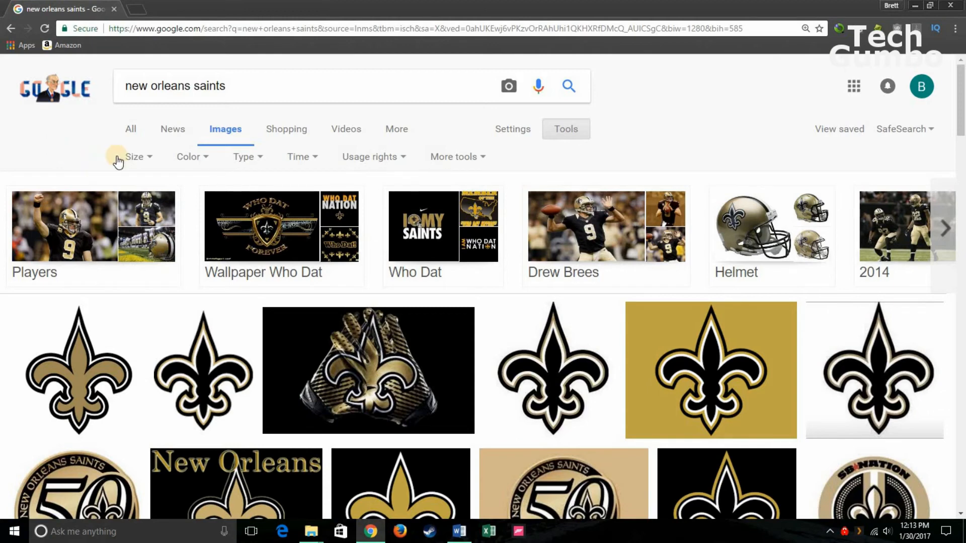
{"action": "left_click", "coordinate": [134, 157]}
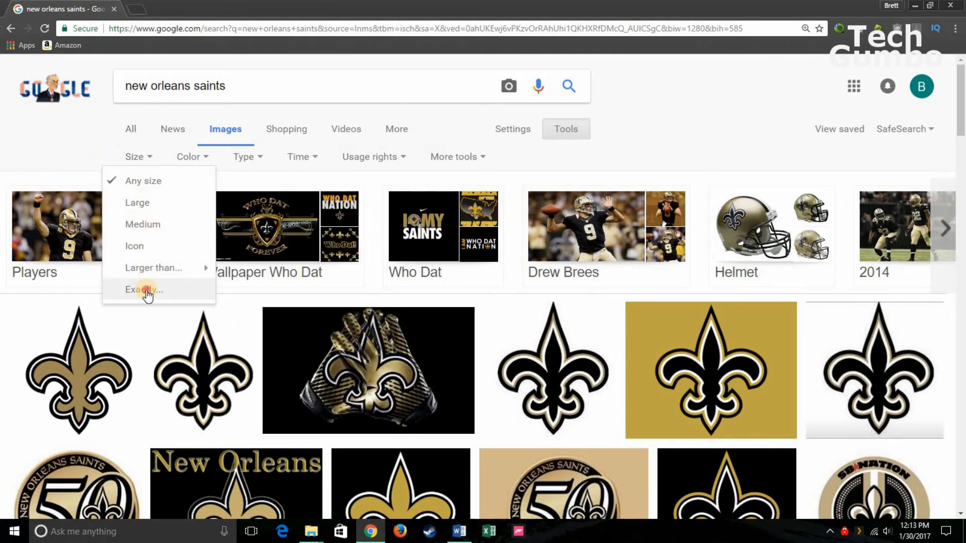
{"action": "left_click", "coordinate": [144, 290]}
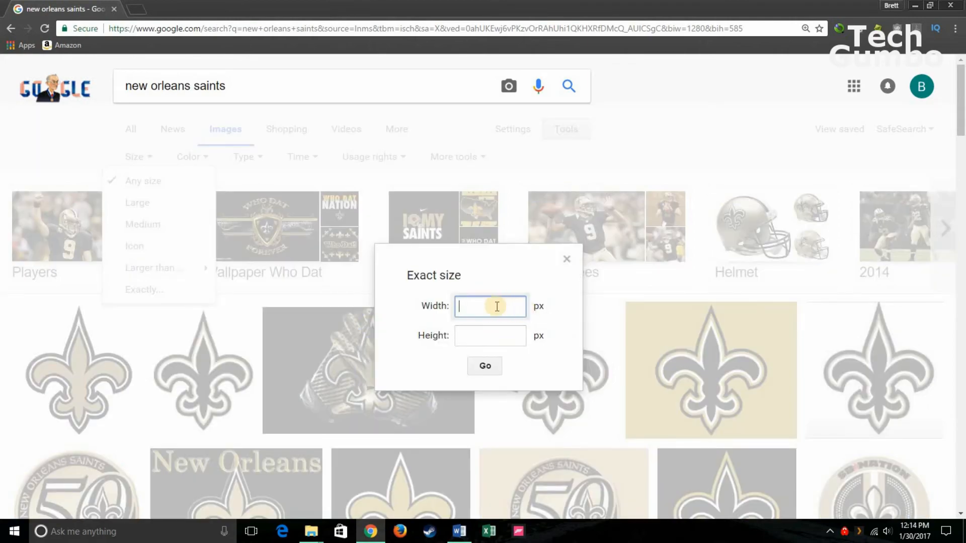
{"action": "type", "text": "1920"}
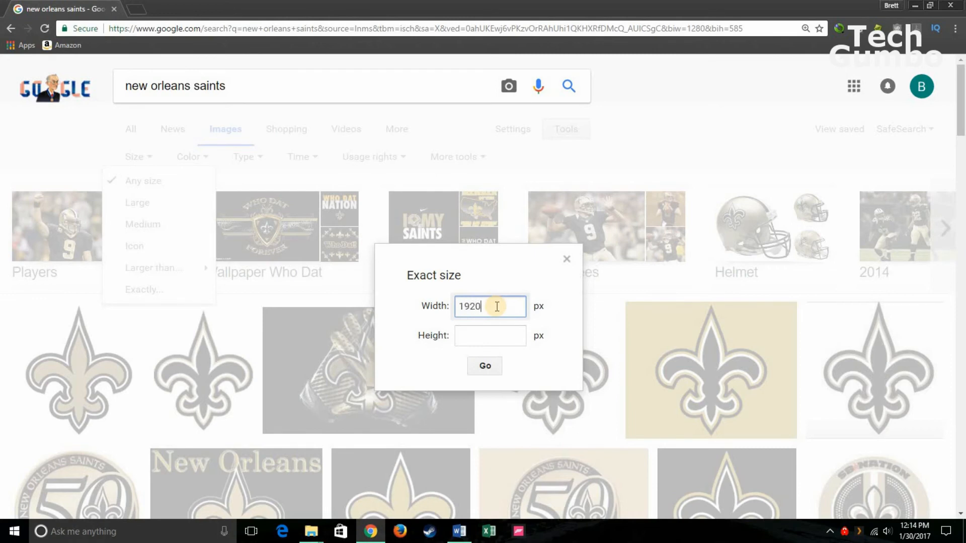
{"action": "type", "text": "1080"}
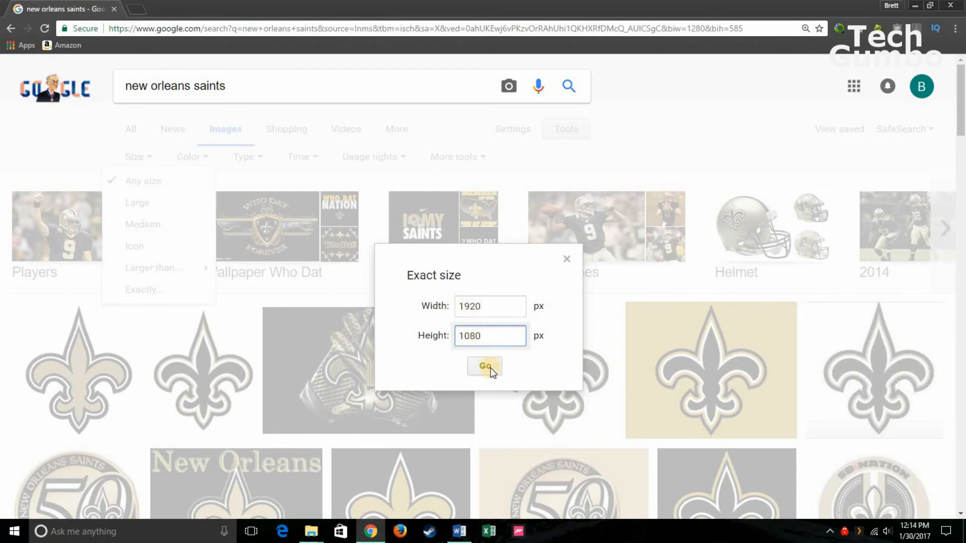
{"action": "left_click", "coordinate": [484, 366]}
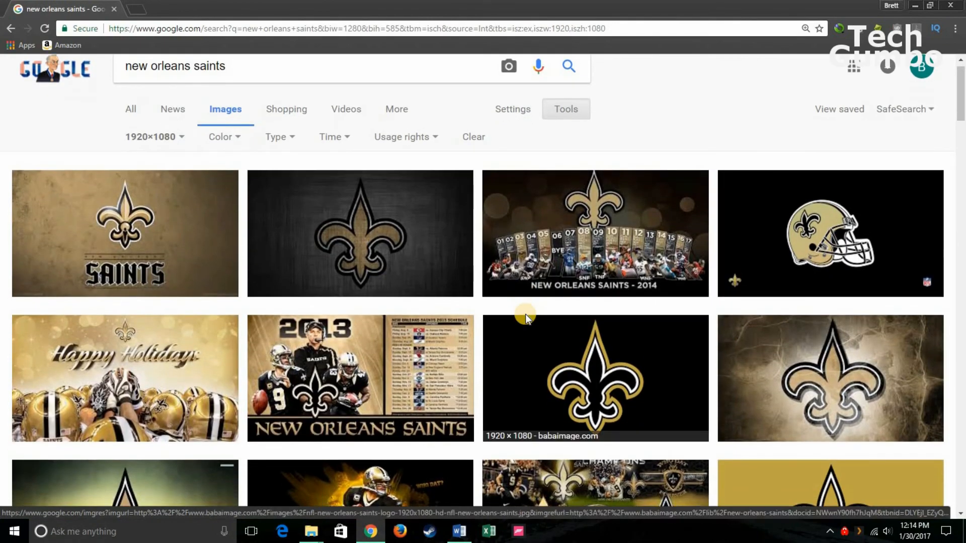
{"action": "mouse_move", "coordinate": [143, 228]}
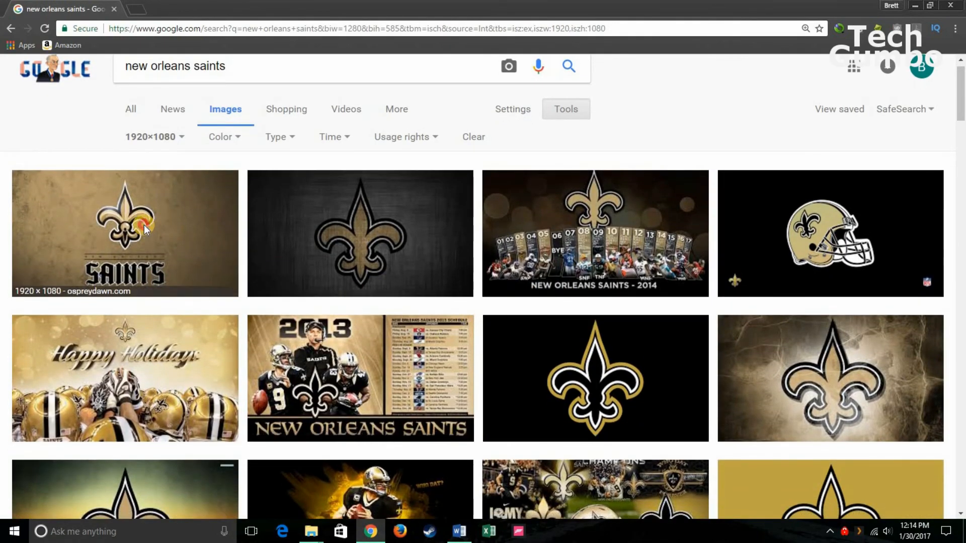
Save the first Saints wallpaper result's large preview to the Desktop as NFCS-NewOrleans.jpg.
{"action": "left_click", "coordinate": [125, 233]}
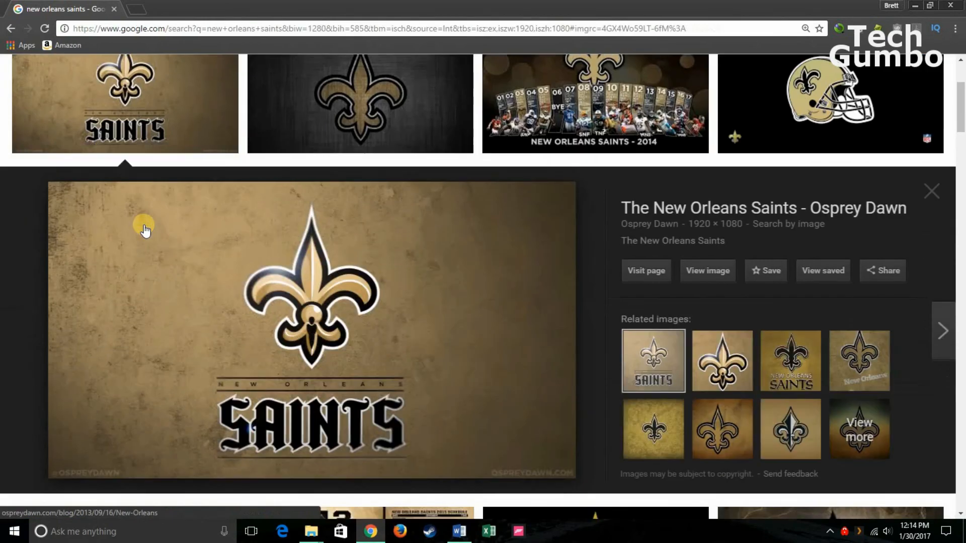
{"action": "mouse_move", "coordinate": [364, 302]}
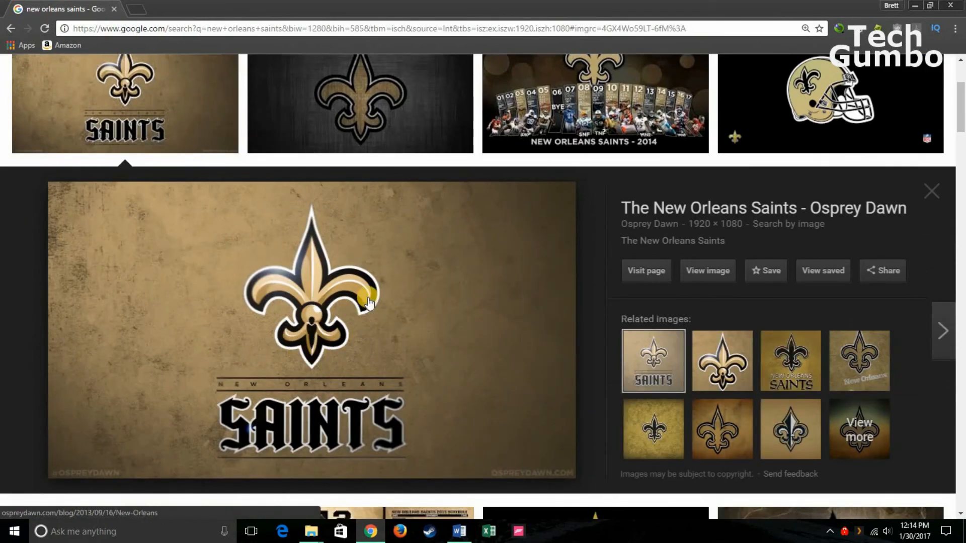
{"action": "right_click", "coordinate": [366, 302]}
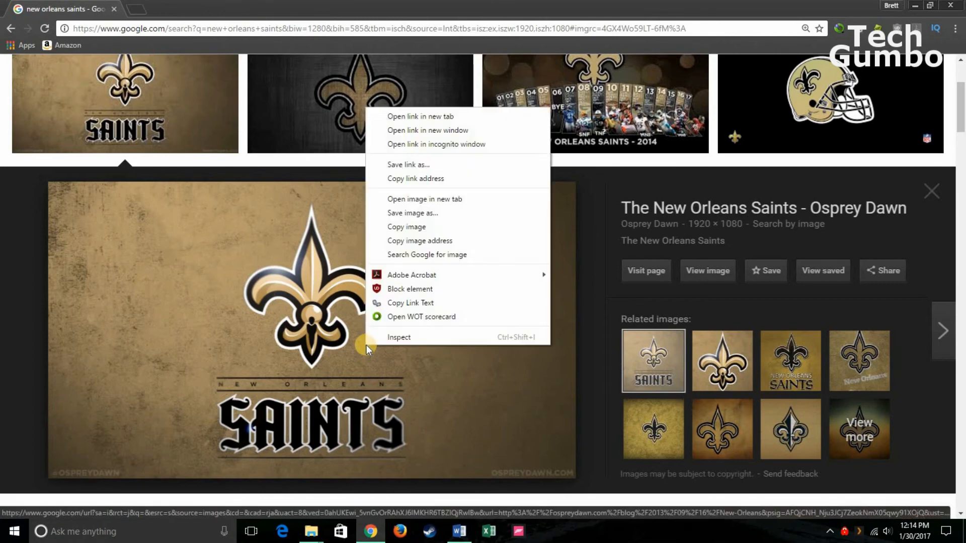
{"action": "mouse_move", "coordinate": [412, 212]}
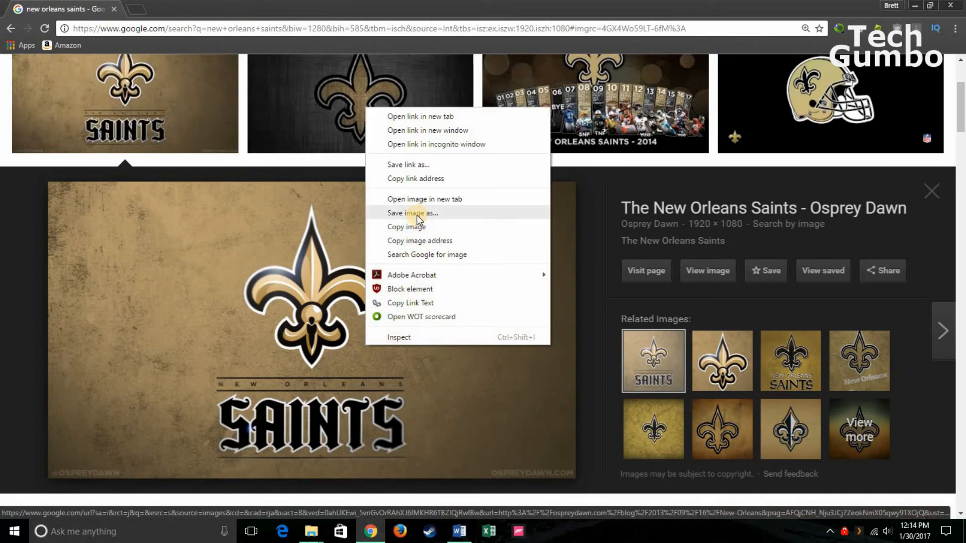
{"action": "left_click", "coordinate": [411, 212]}
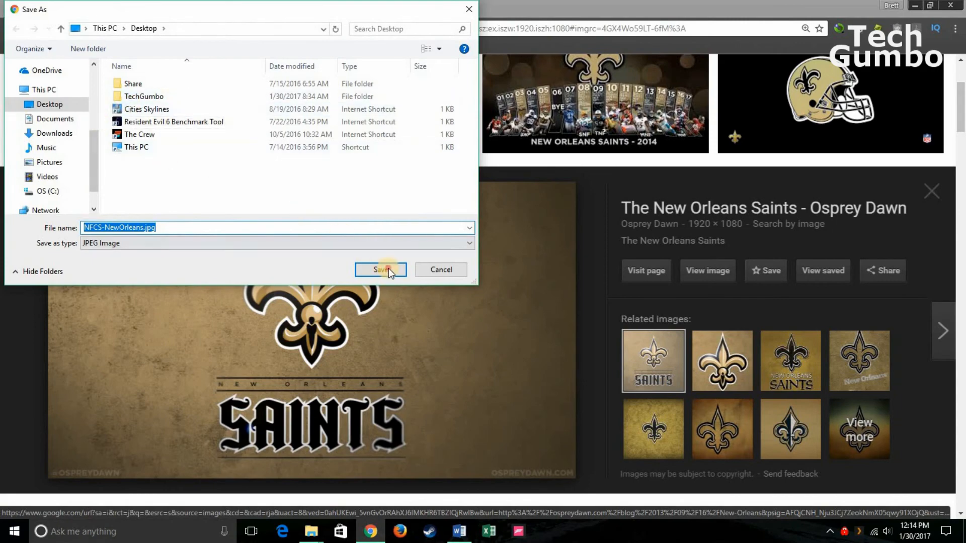
{"action": "left_click", "coordinate": [380, 269]}
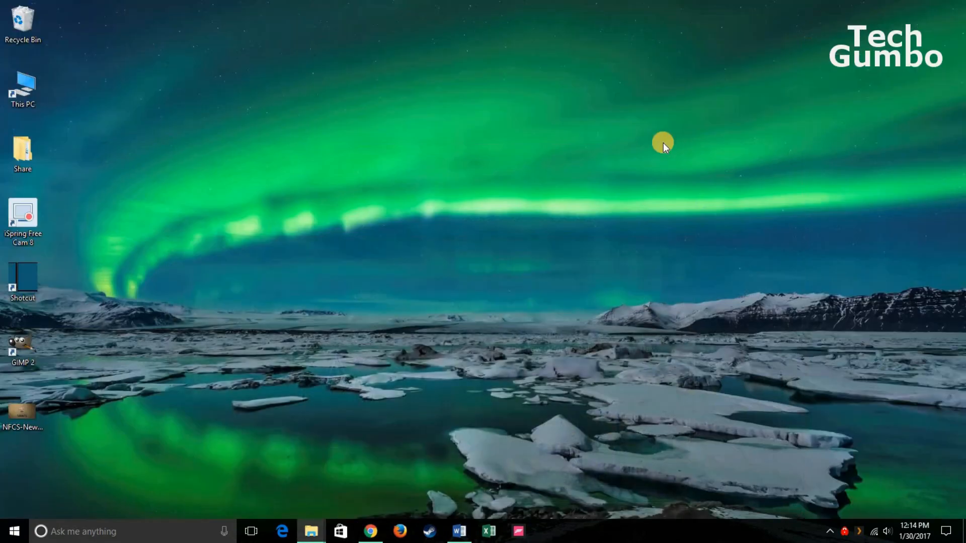
{"action": "mouse_move", "coordinate": [21, 409]}
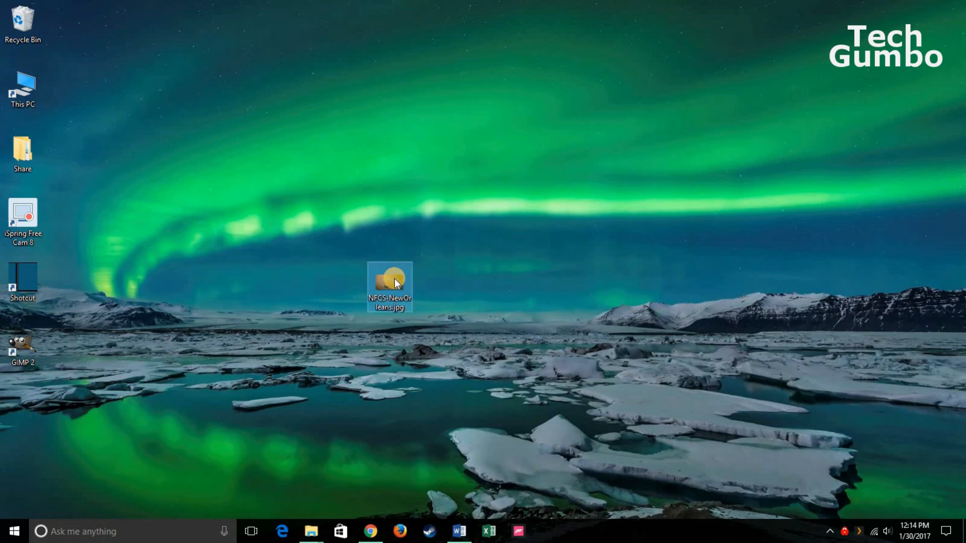
Set NFCS-NewOrleans.jpg as the desktop background from its desktop icon's context menu.
{"action": "right_click", "coordinate": [390, 287]}
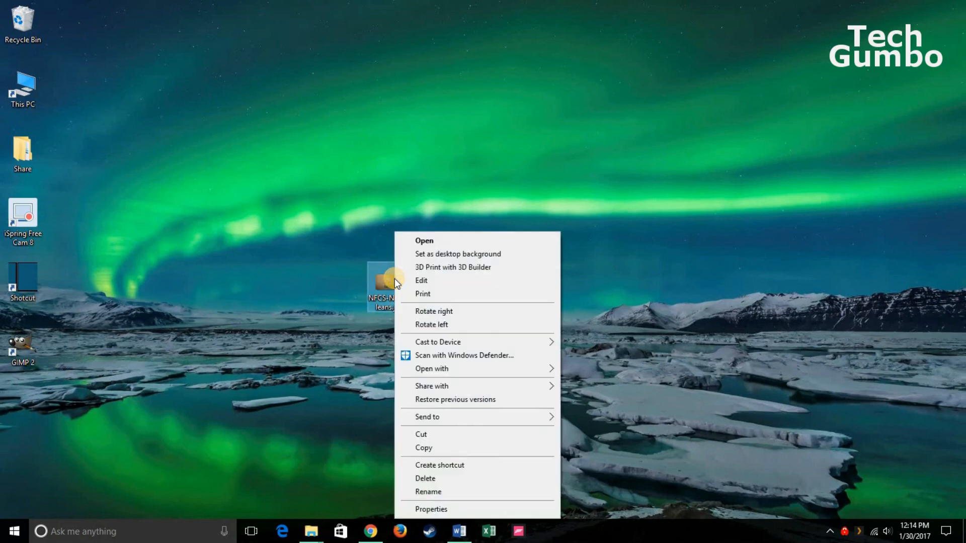
{"action": "mouse_move", "coordinate": [438, 254]}
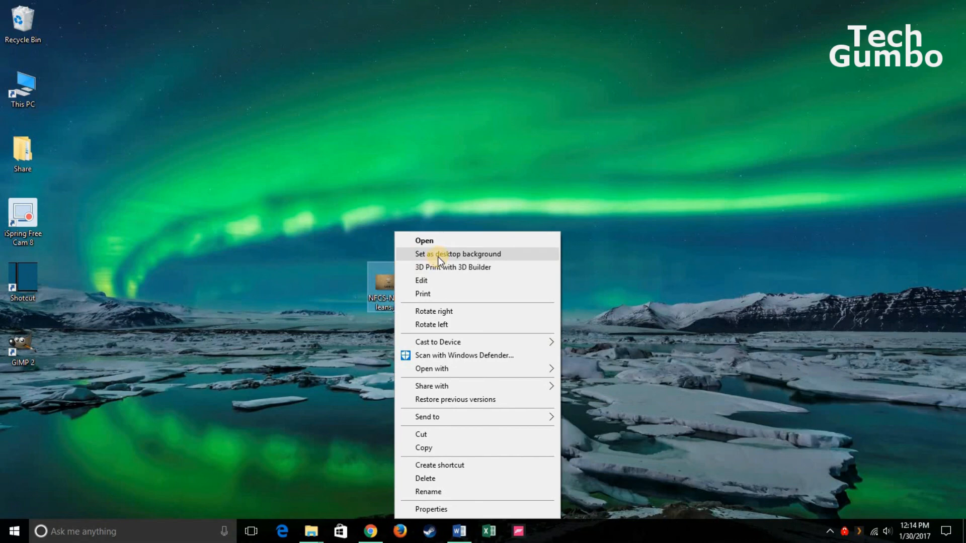
{"action": "left_click", "coordinate": [457, 254]}
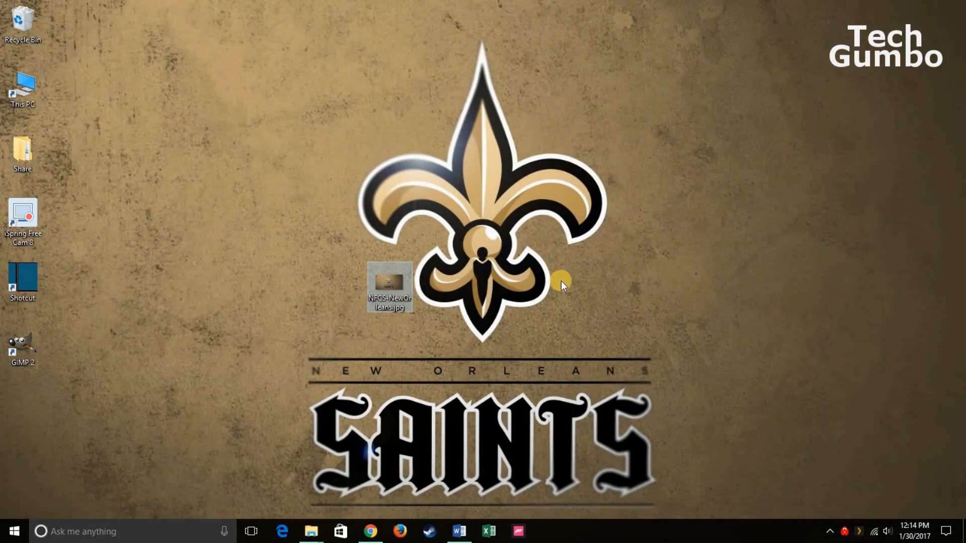
{"action": "mouse_move", "coordinate": [674, 349]}
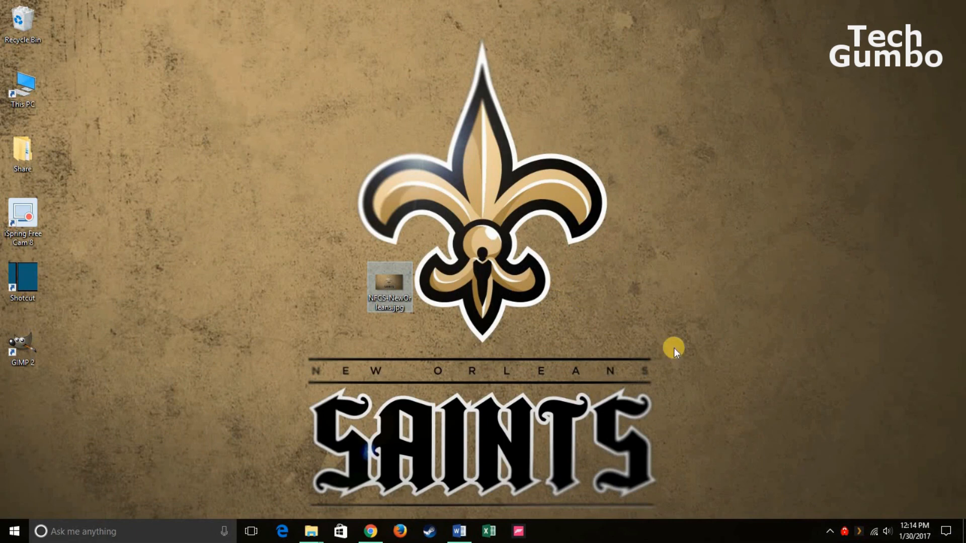